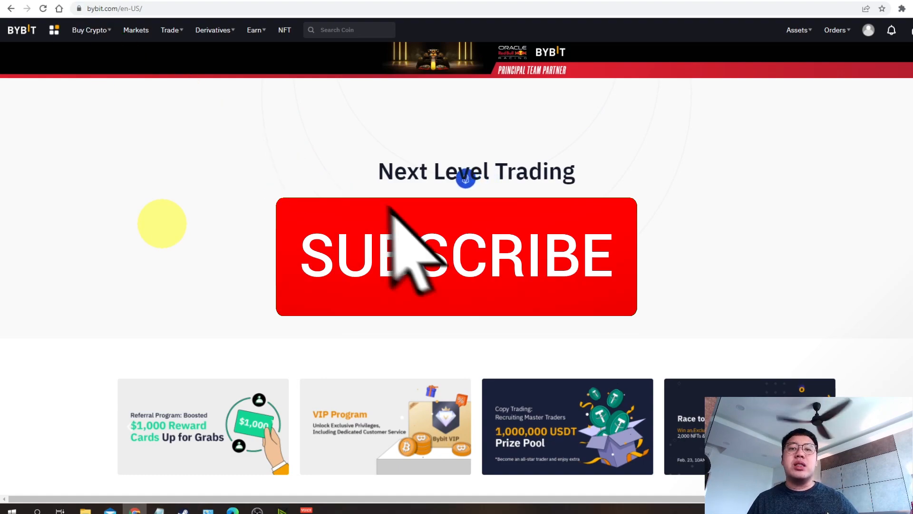
- Scroll the CryptoMY Linktree page and follow the Bybit Referral Link to sign-up
left_click(456, 256)
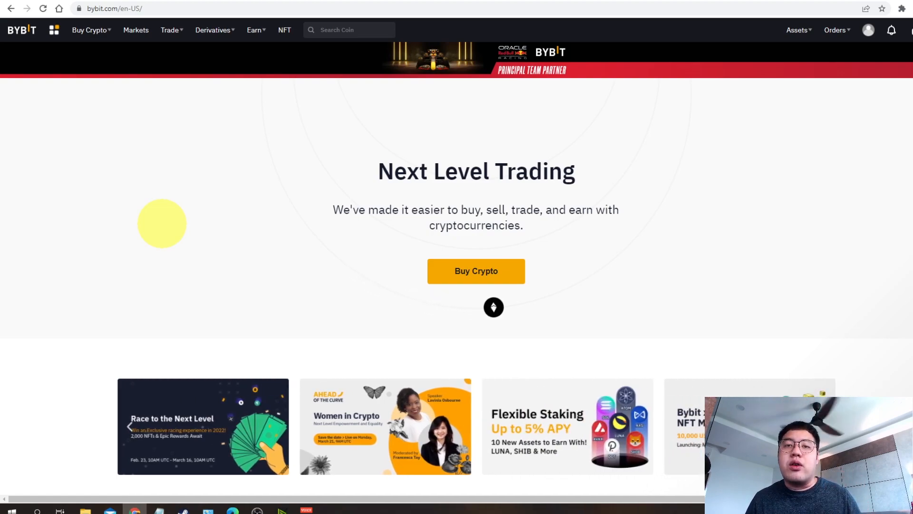
mouse_move(598, 270)
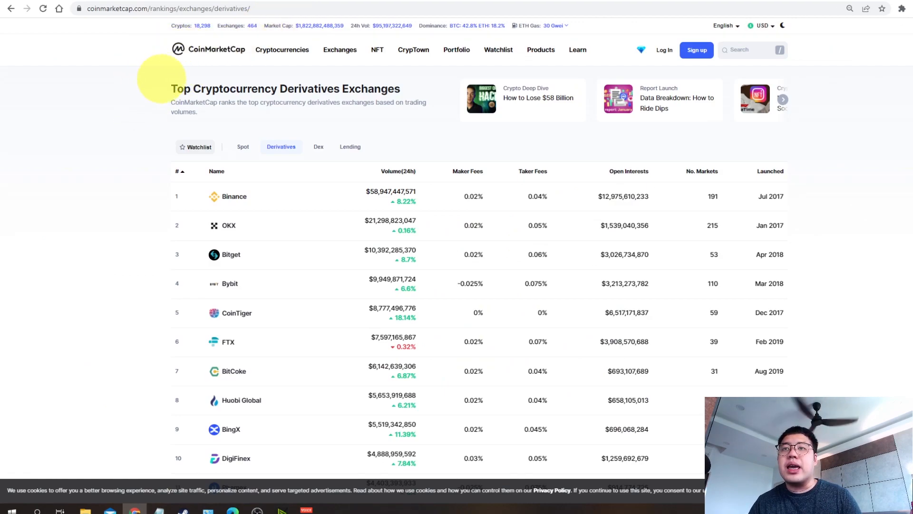
mouse_move(233, 291)
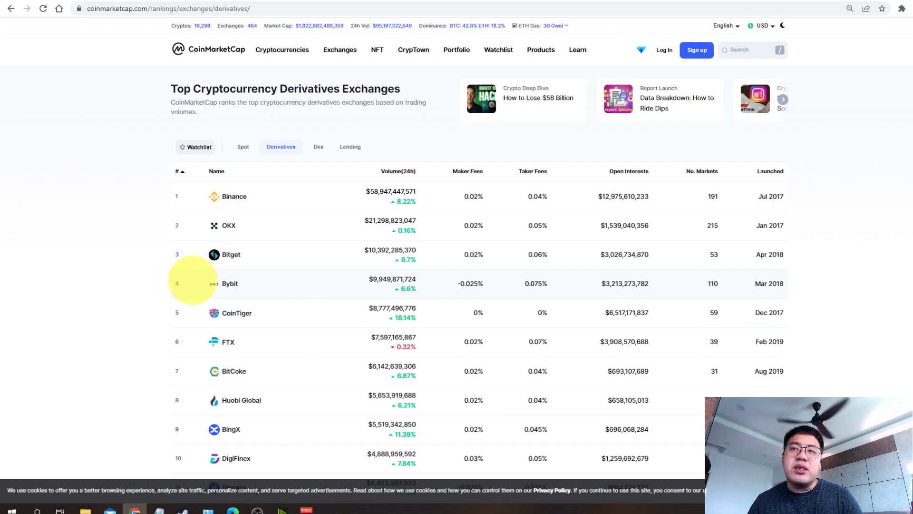
mouse_move(229, 283)
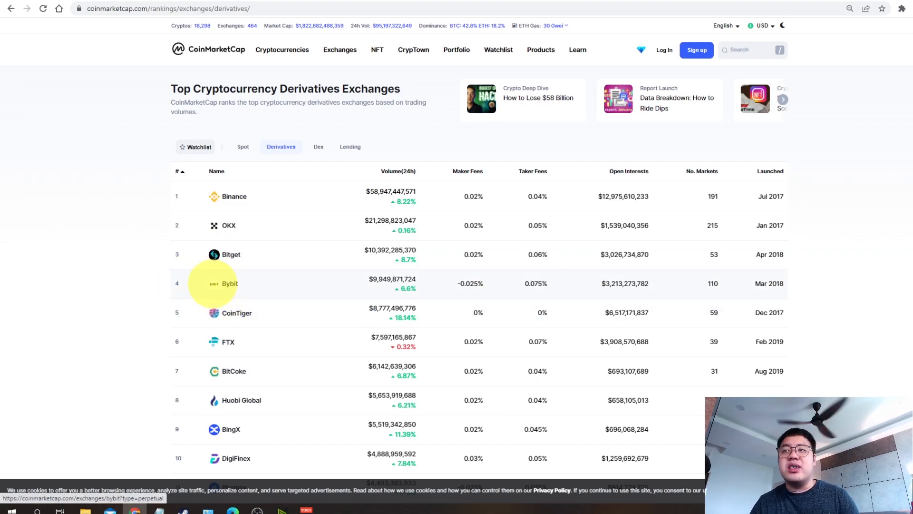
mouse_move(508, 296)
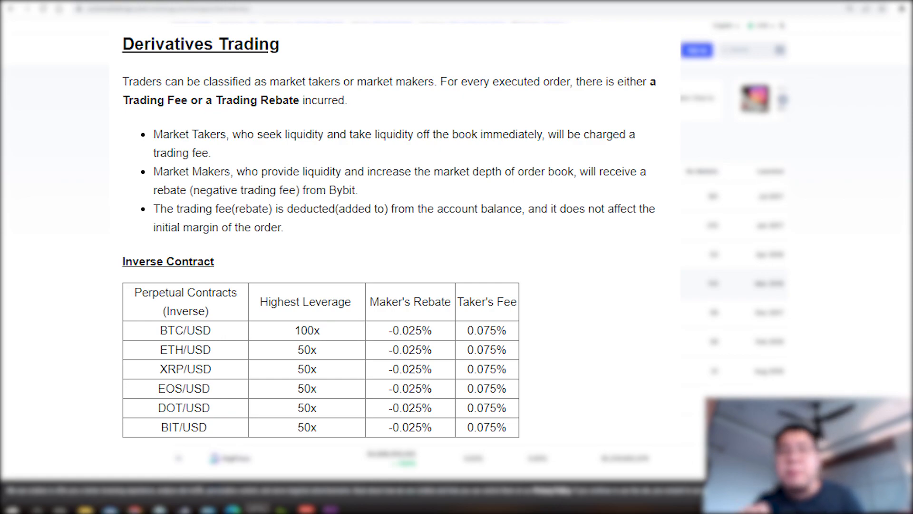
scroll("down", 3)
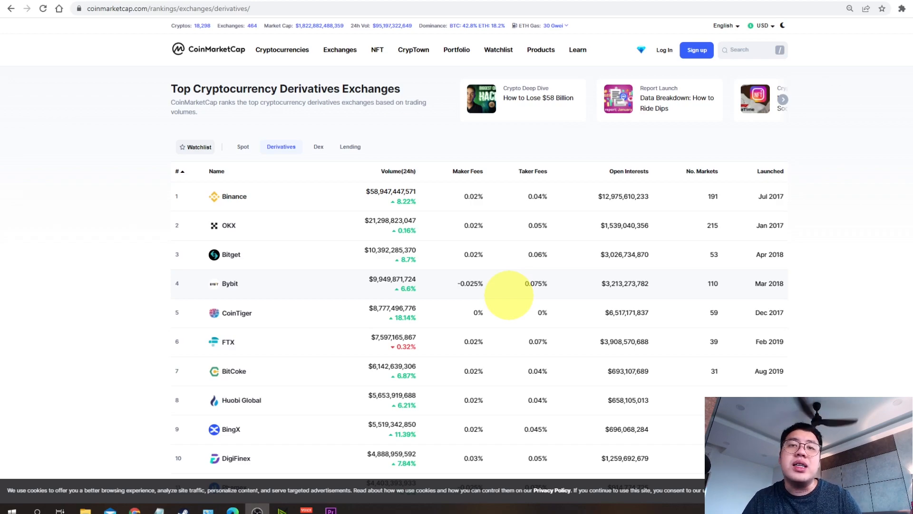
mouse_move(221, 284)
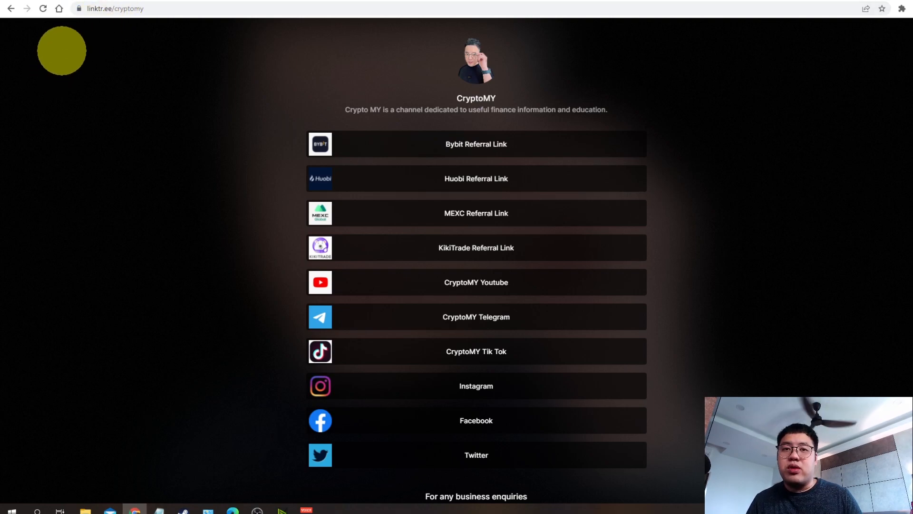
mouse_move(259, 154)
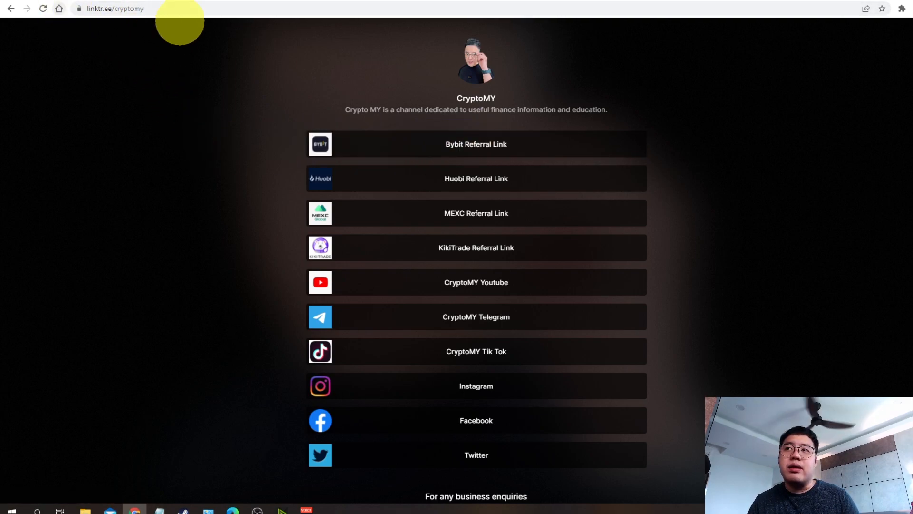
mouse_move(259, 20)
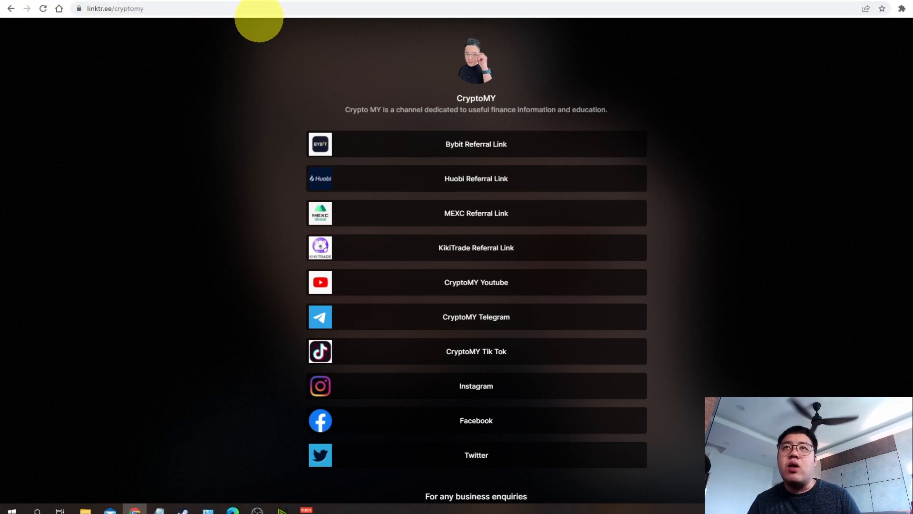
mouse_move(476, 143)
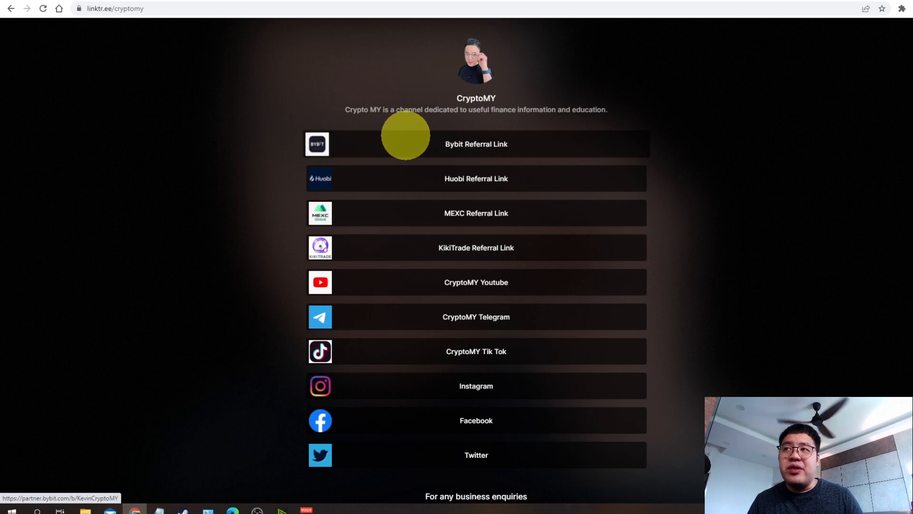
mouse_move(430, 136)
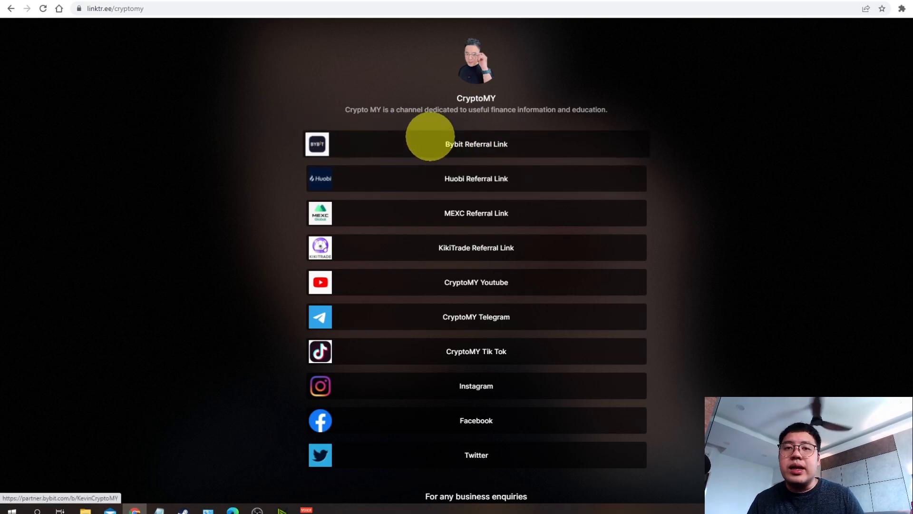
left_click(476, 143)
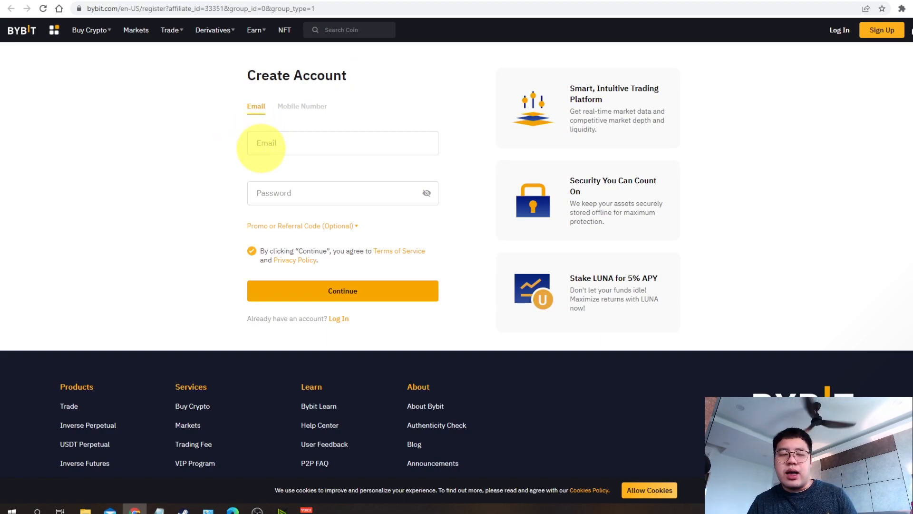
type("b")
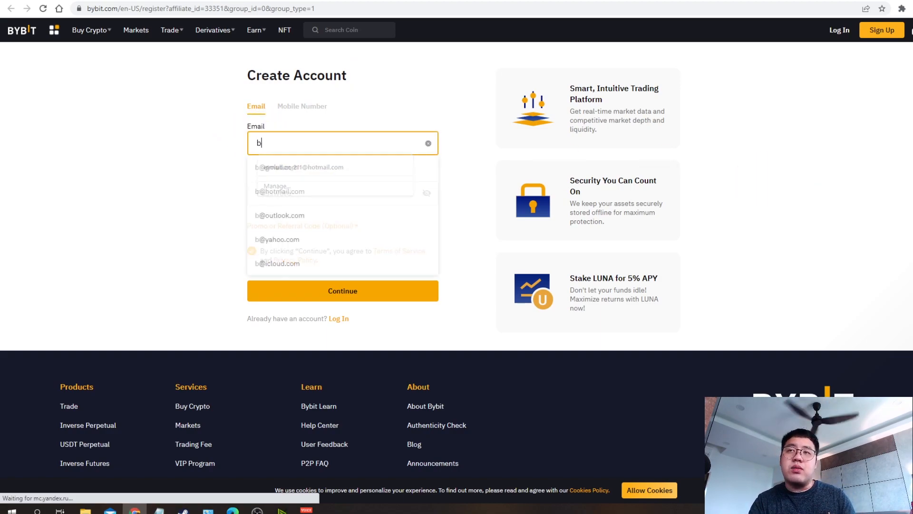
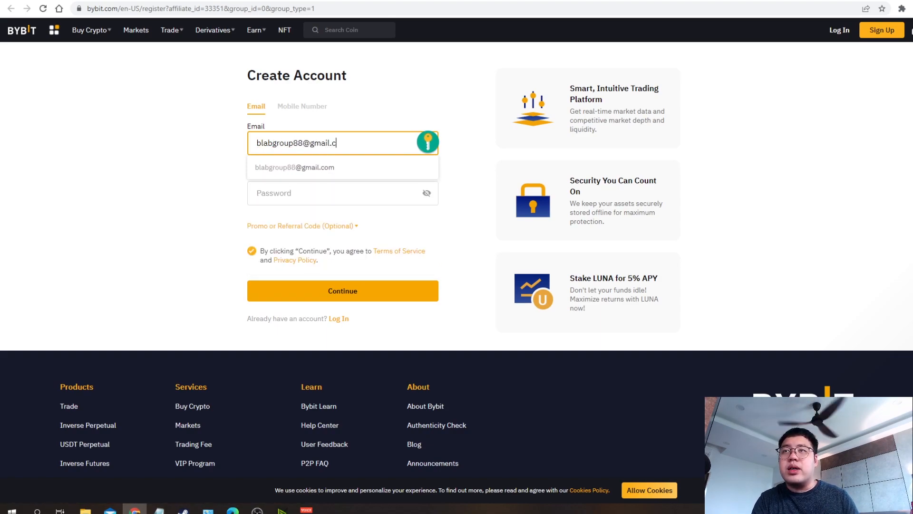
type("•••")
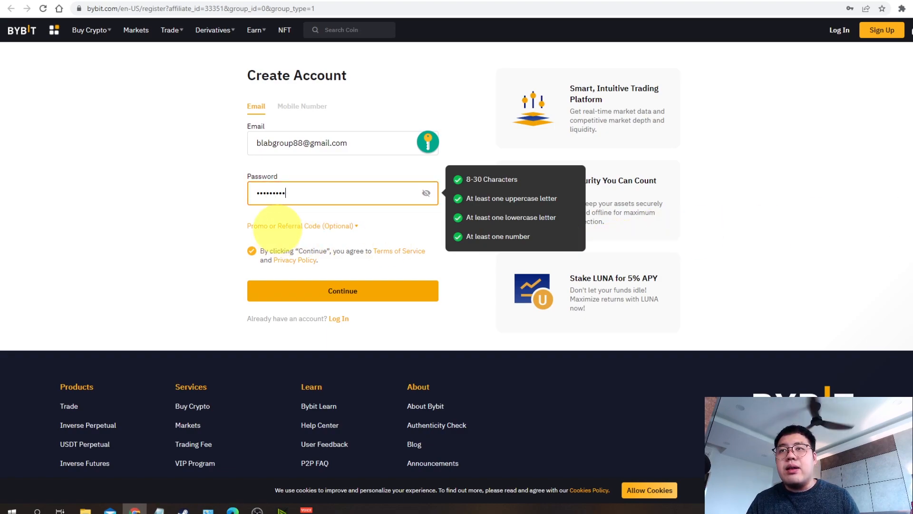
left_click(303, 225)
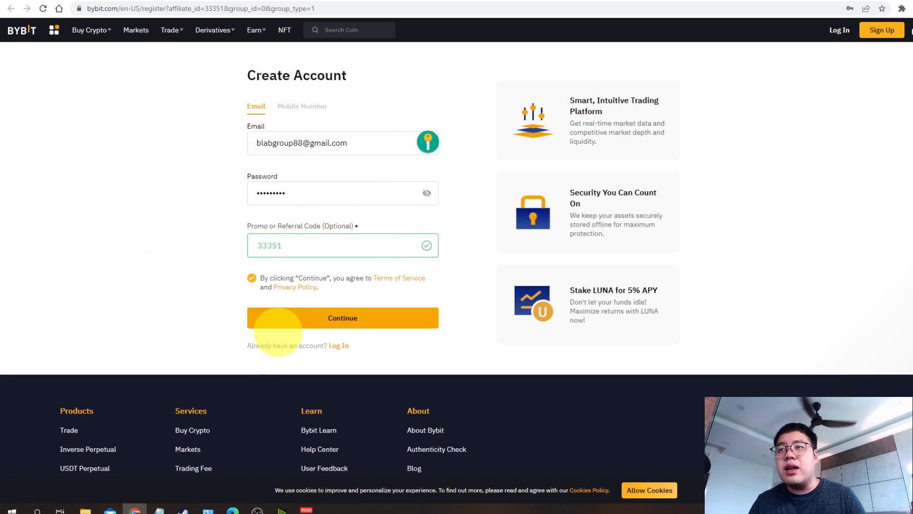
left_click(343, 317)
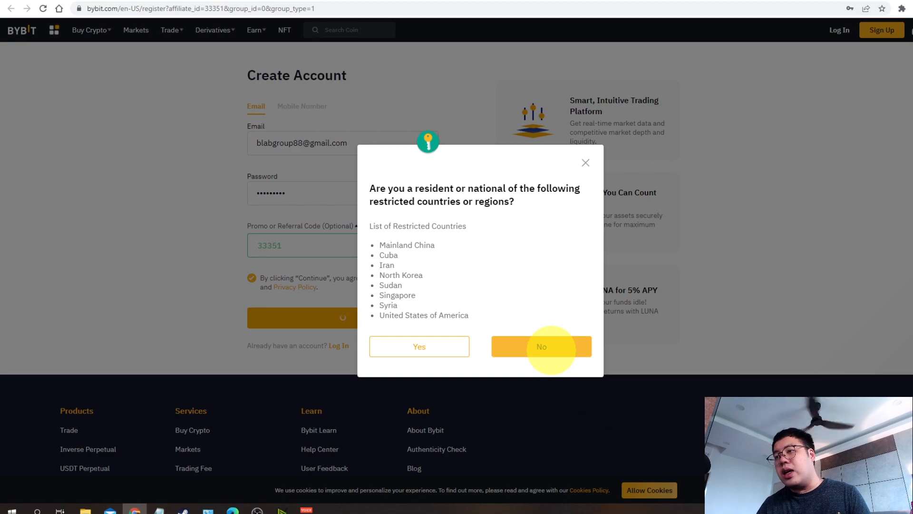
- Answer No to restricted residency, slide the puzzle piece into place, and continue
left_click(541, 346)
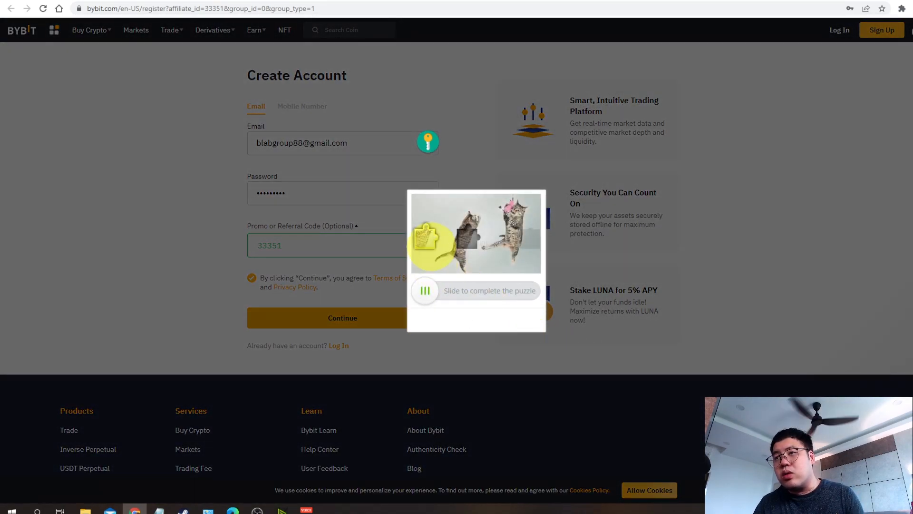
left_click_drag(424, 291, 467, 290)
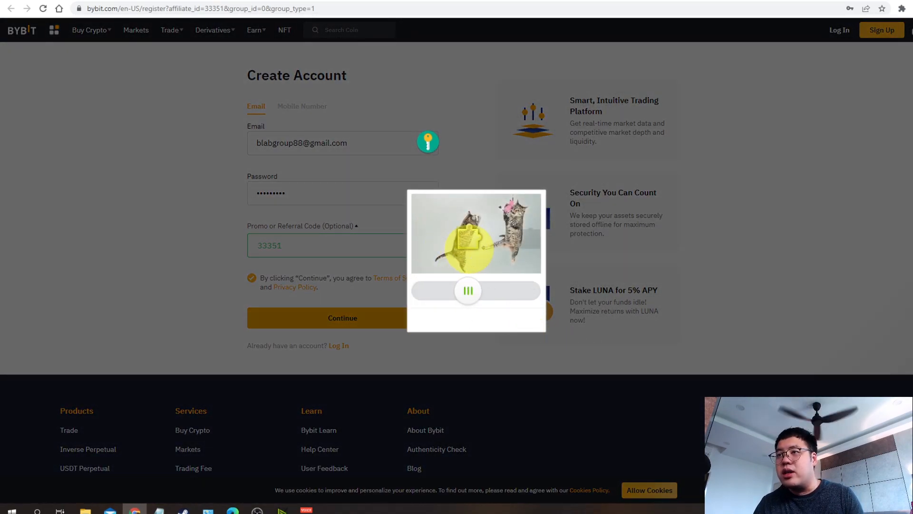
left_click(342, 317)
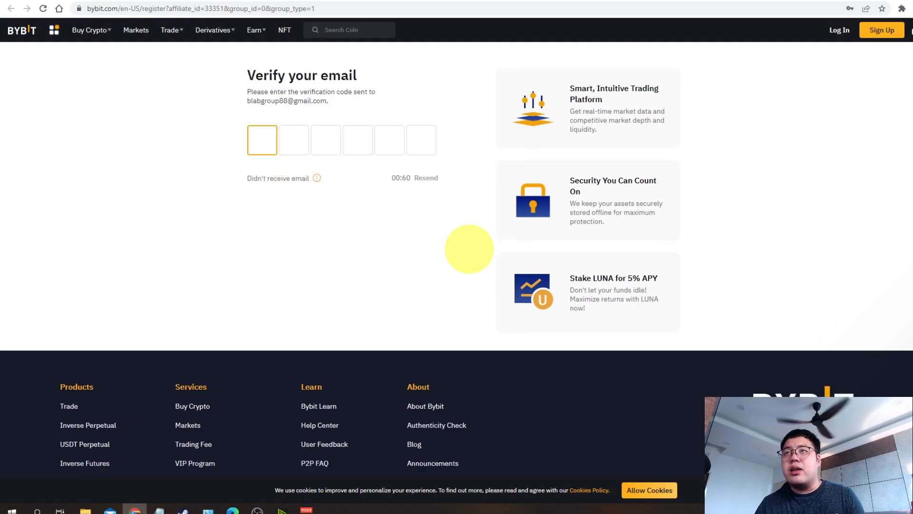
mouse_move(240, 181)
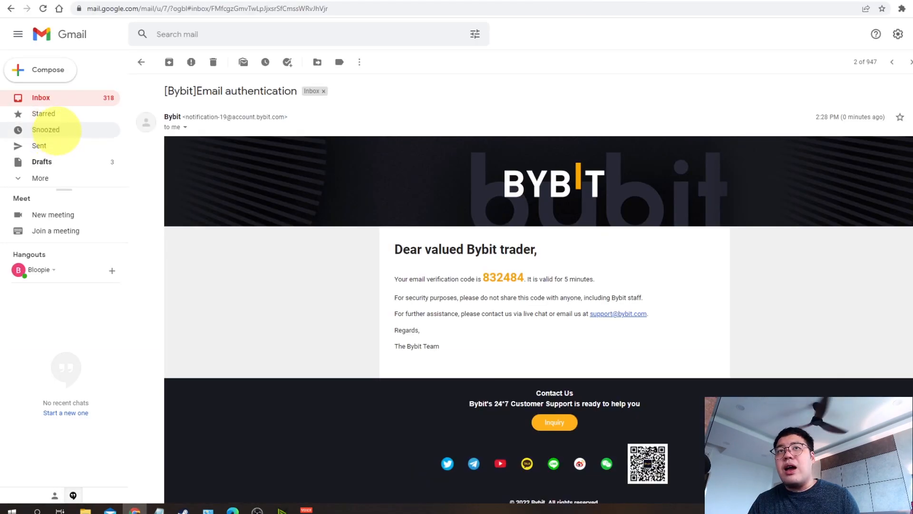
mouse_move(387, 282)
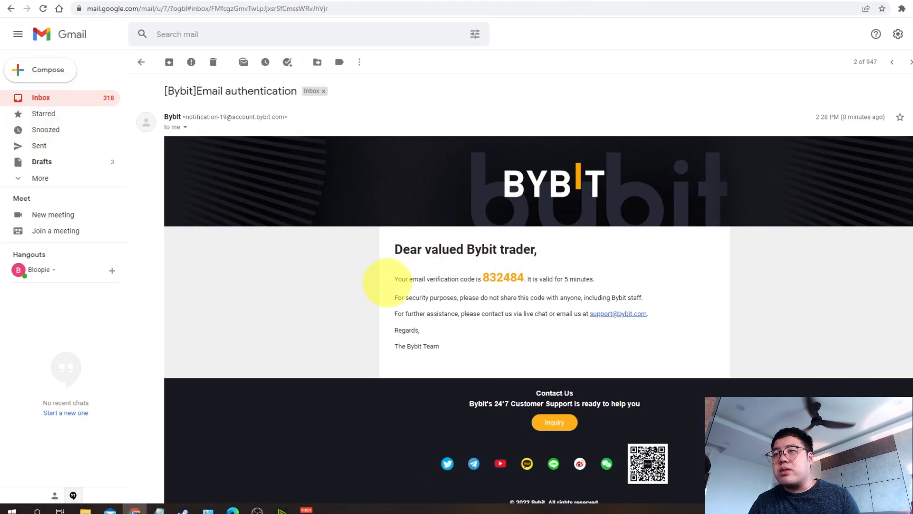
double_click(502, 278)
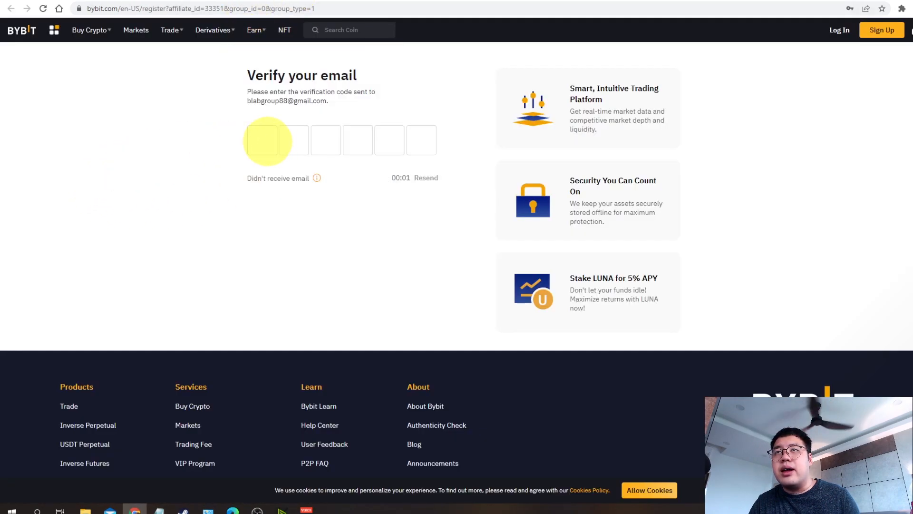
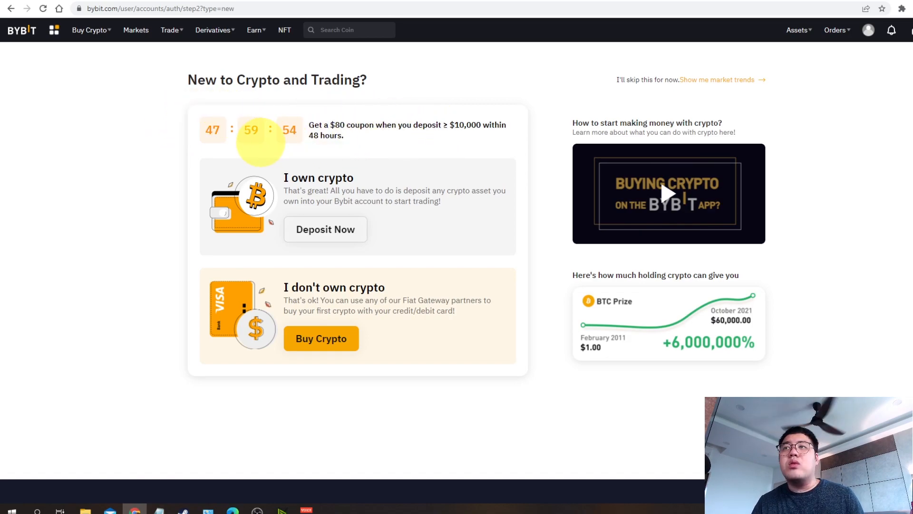
mouse_move(422, 133)
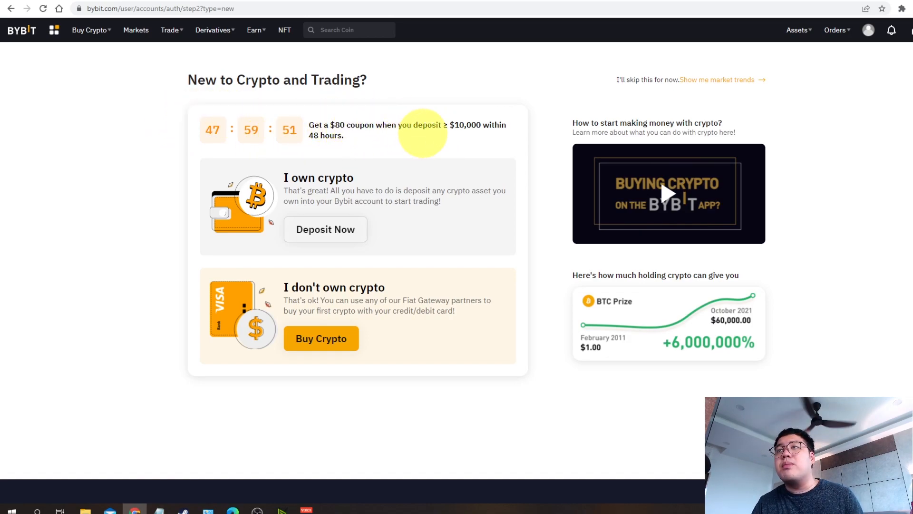
mouse_move(198, 168)
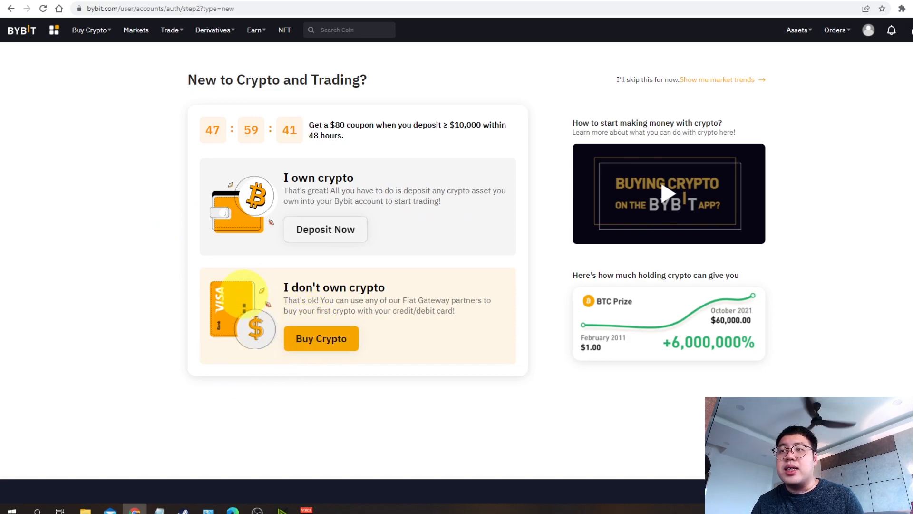
- Choose Buy Crypto under 'I don't own crypto' on the onboarding page
left_click(321, 339)
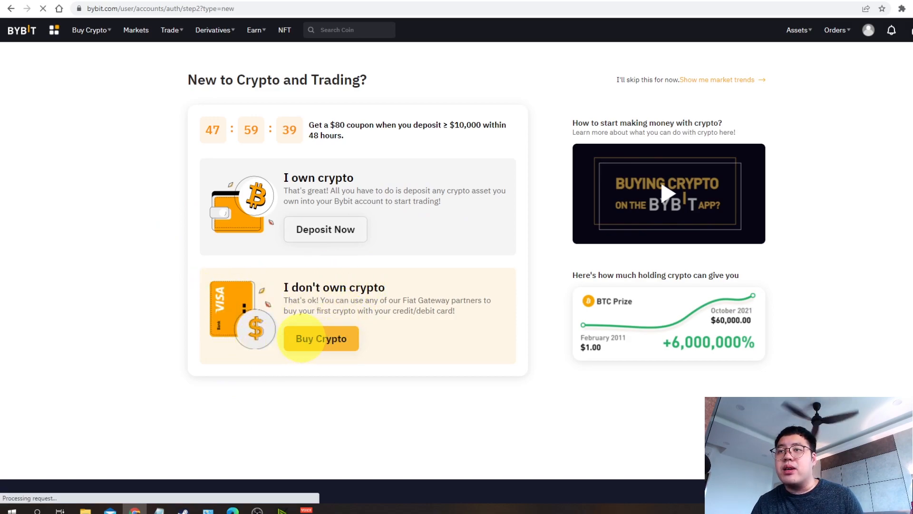
left_click(321, 338)
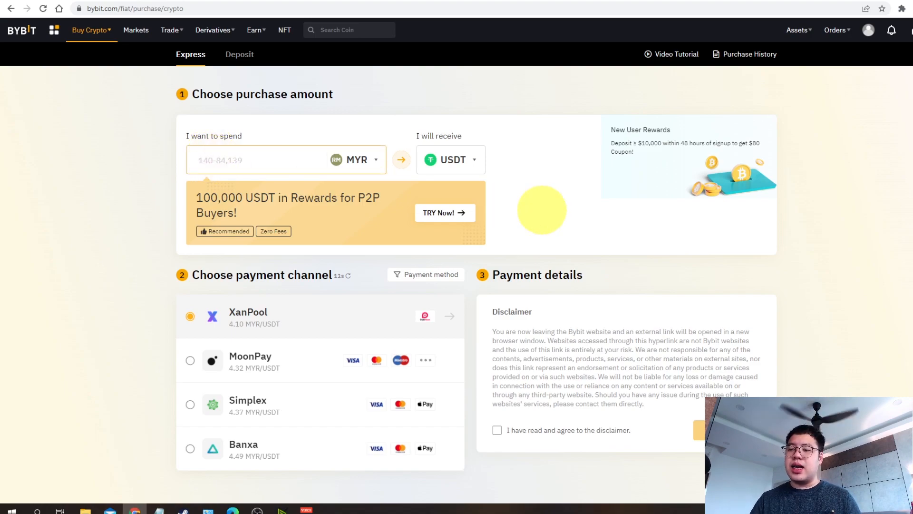
- Quote 2,000 MYR of USDT via Simplex, then go to the P2P rewards offer
type("2,000")
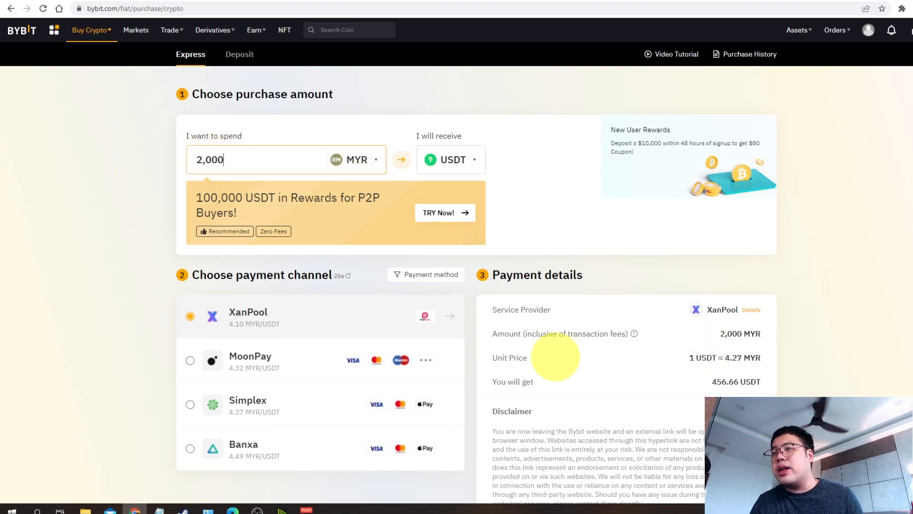
scroll("down", 3)
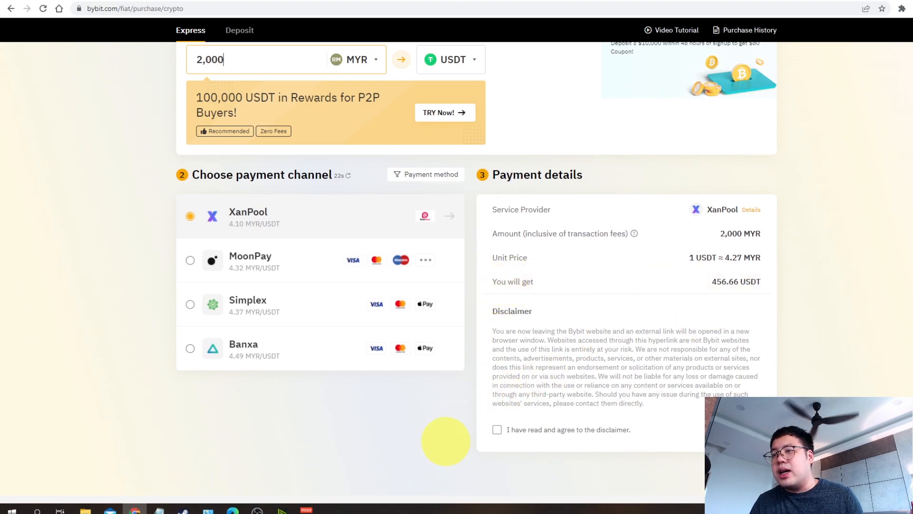
left_click(497, 429)
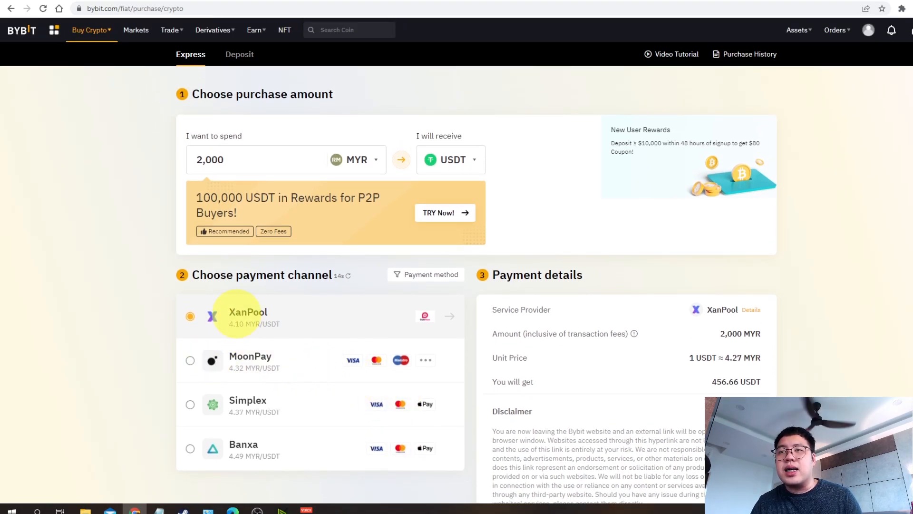
left_click(248, 404)
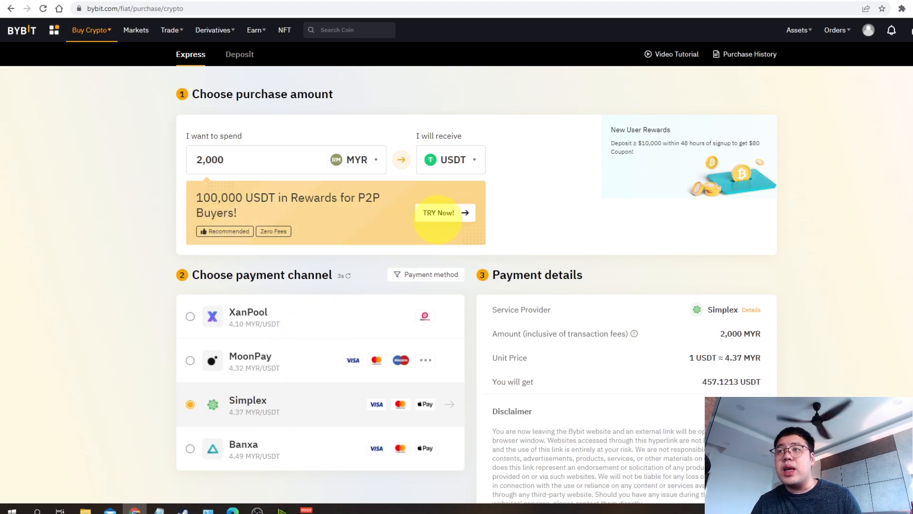
left_click(438, 212)
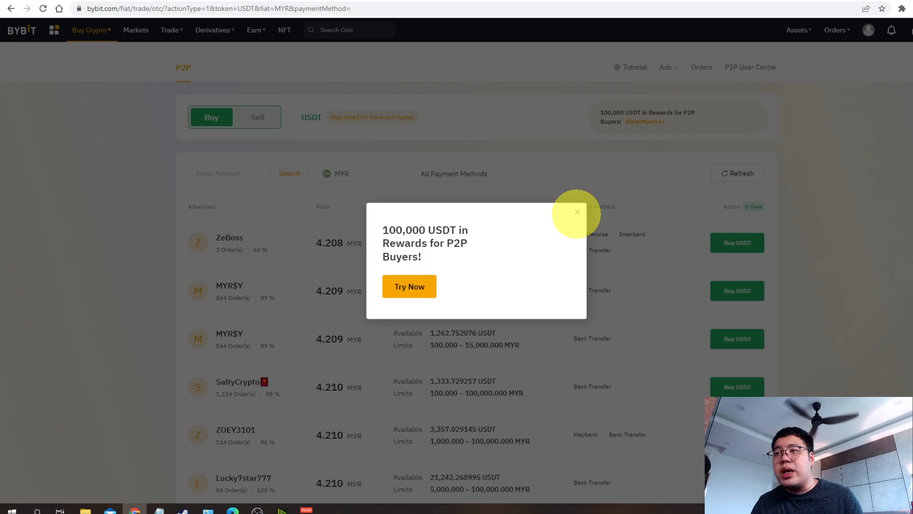
- Close the rewards popup, view USDT sell listings, then return to buy listings
left_click(577, 212)
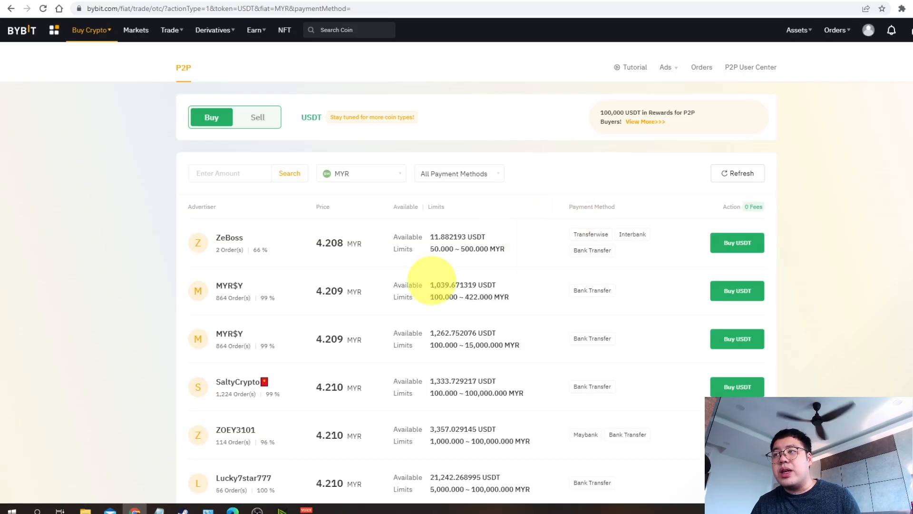
scroll("down", 3)
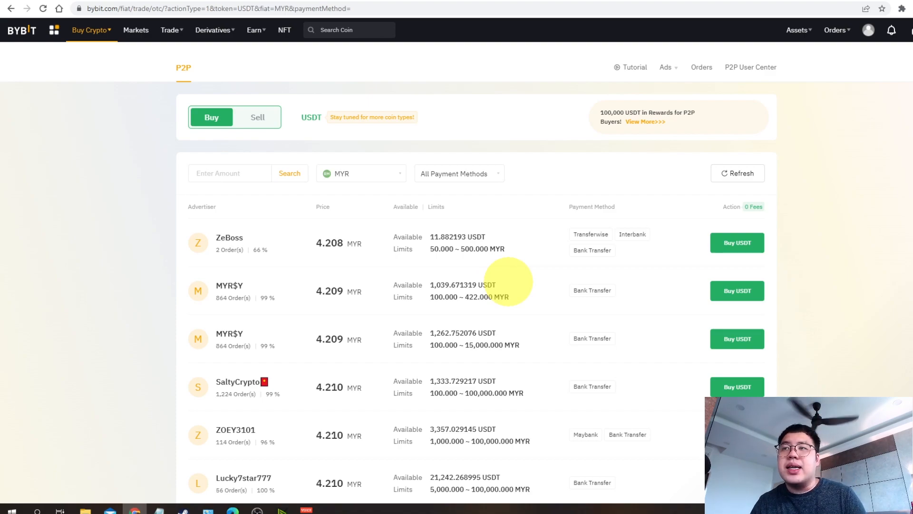
mouse_move(463, 290)
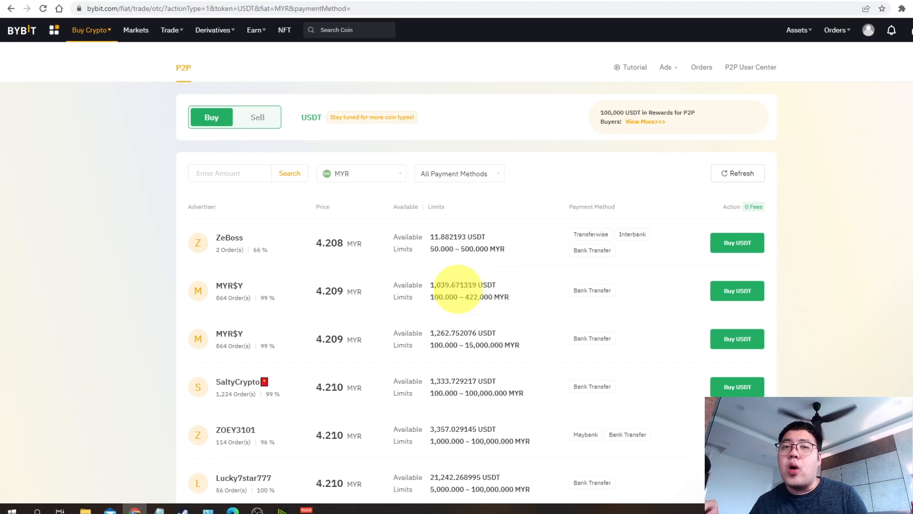
left_click(257, 117)
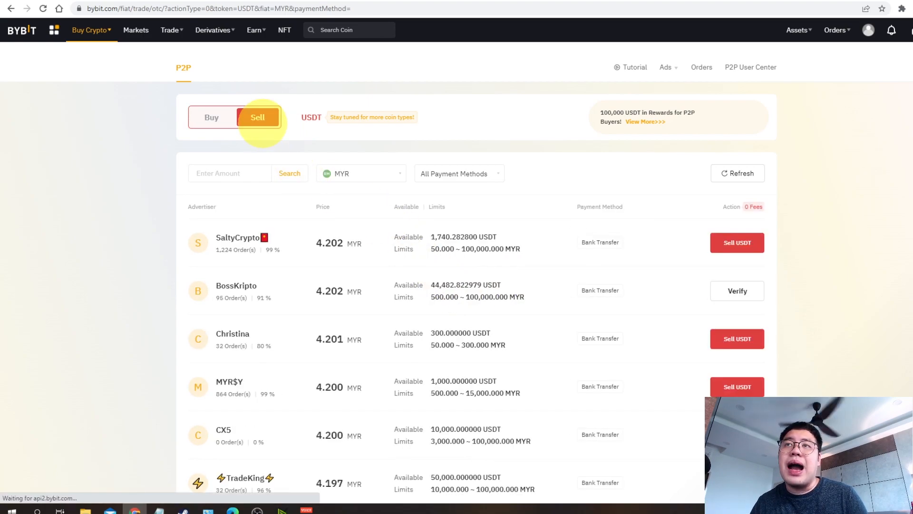
left_click(211, 117)
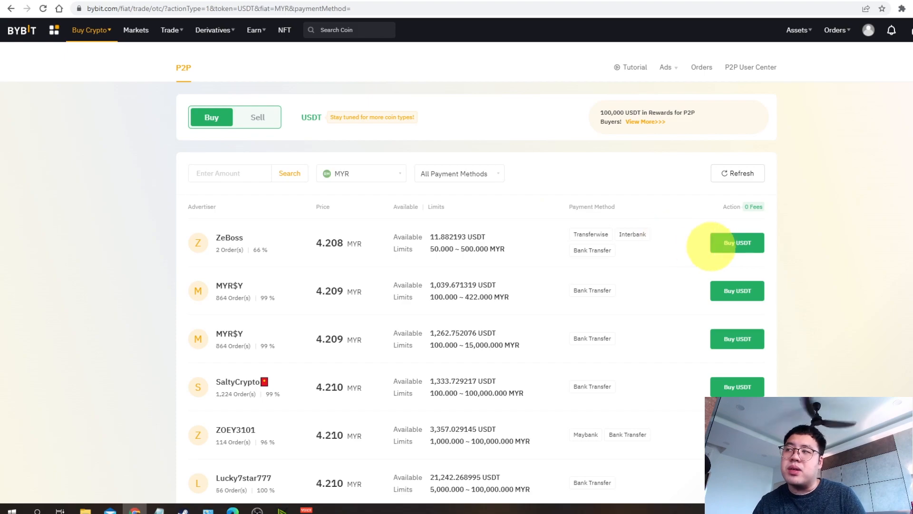
- Set the P2P nickname 'kevin' from the 4.208 MYR seller's buy dialog
left_click(737, 242)
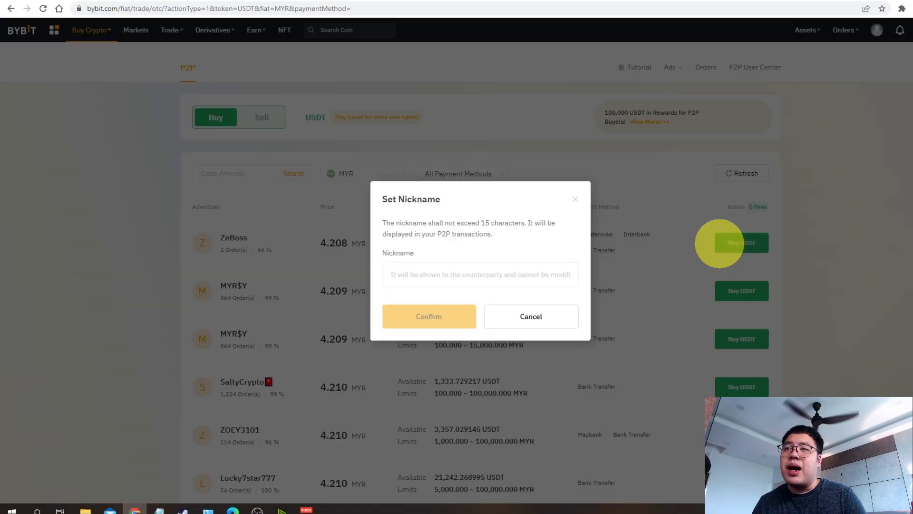
left_click(480, 274)
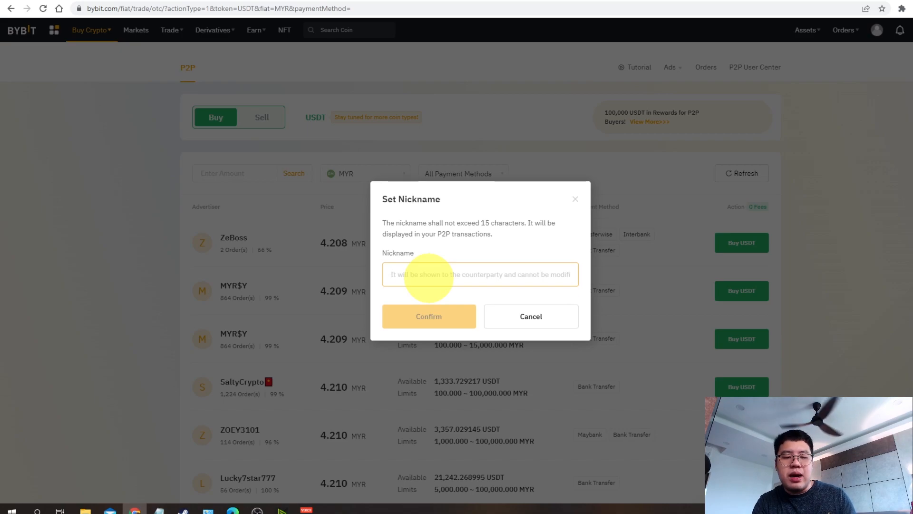
type("kevin")
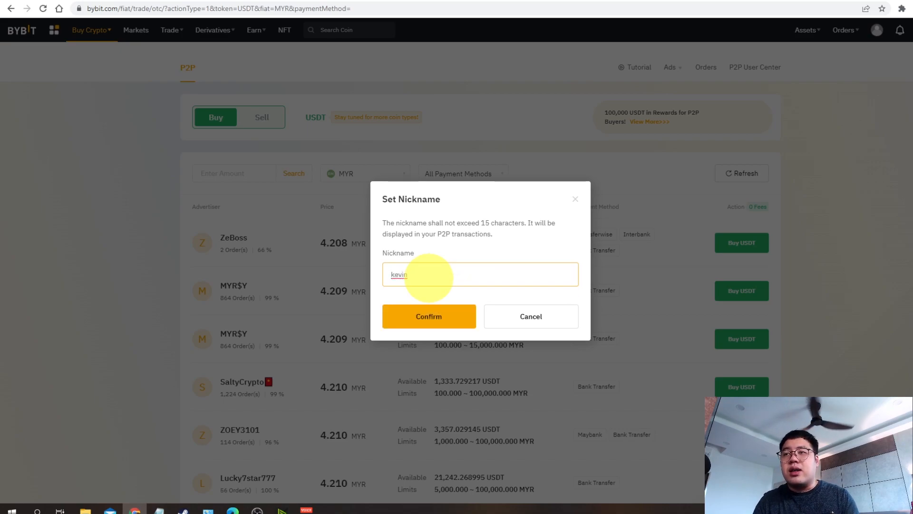
left_click(428, 316)
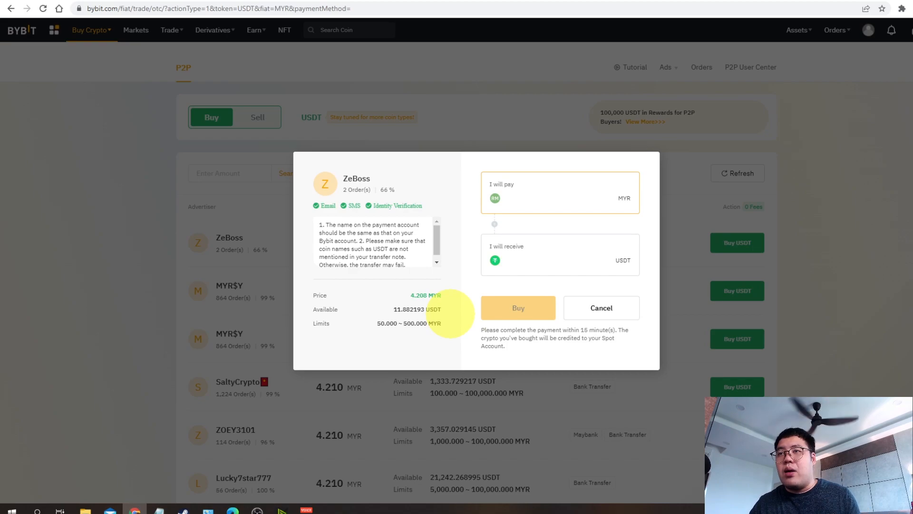
- Abandon the 4.208 MYR seller and enter 111 MYR with the 4.209 MYR seller
left_click(559, 198)
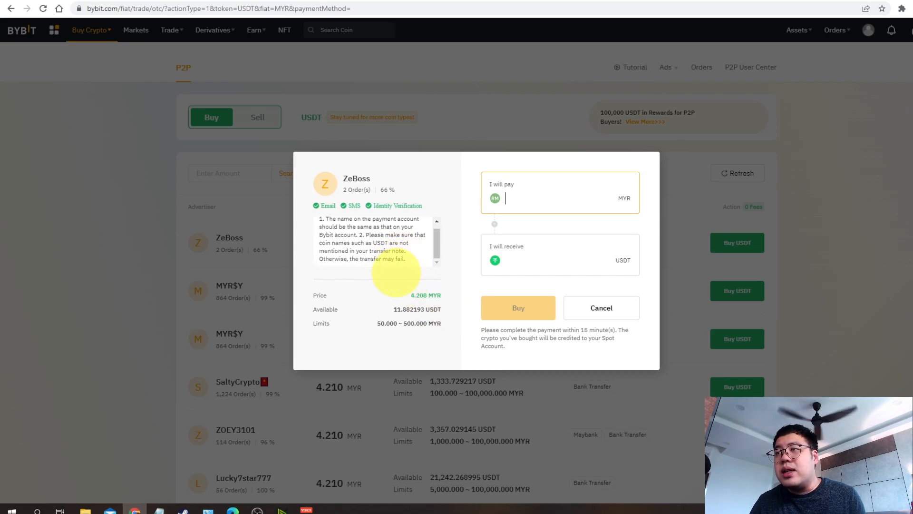
type("100")
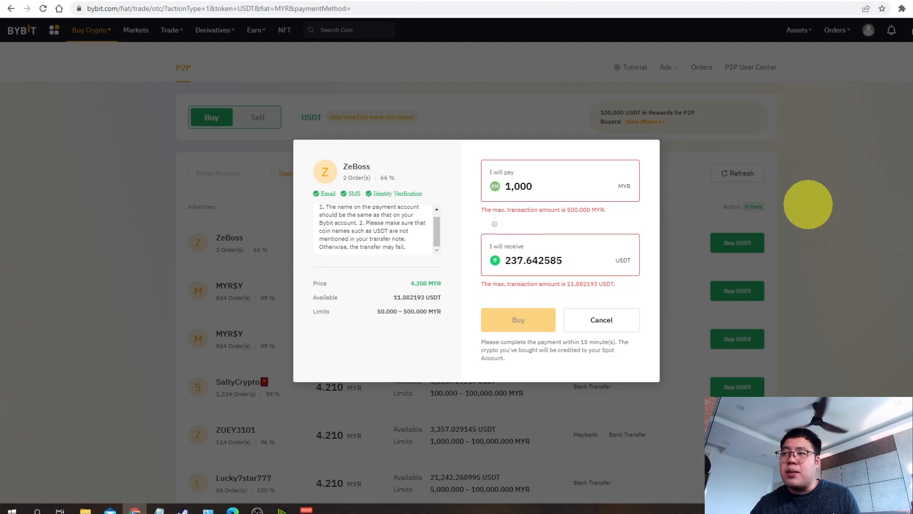
type("100")
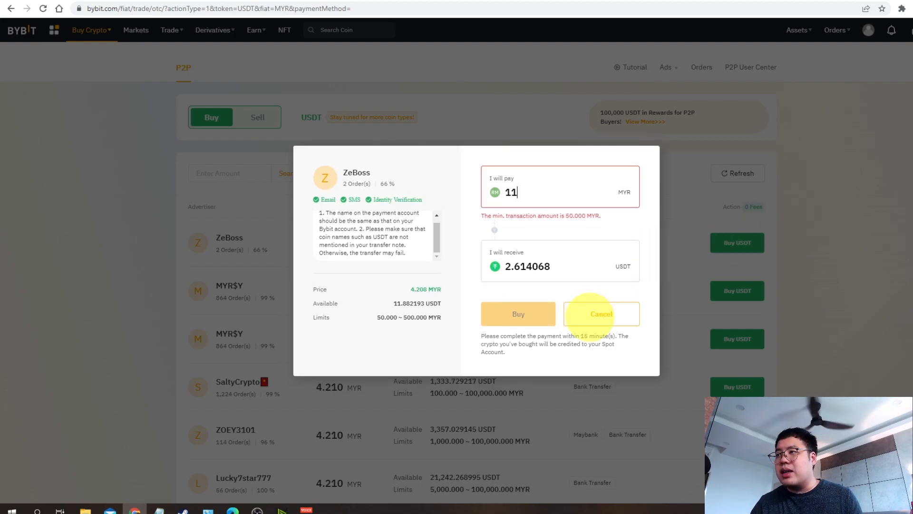
left_click(600, 313)
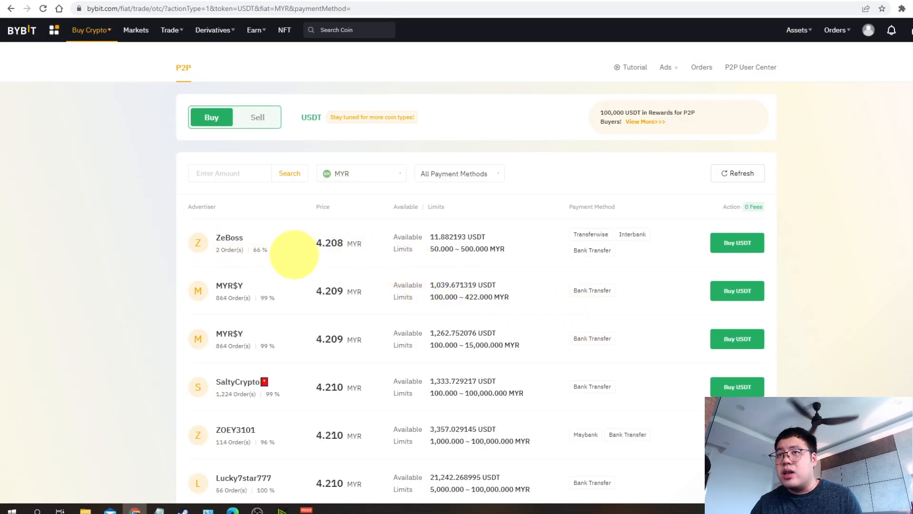
left_click(737, 291)
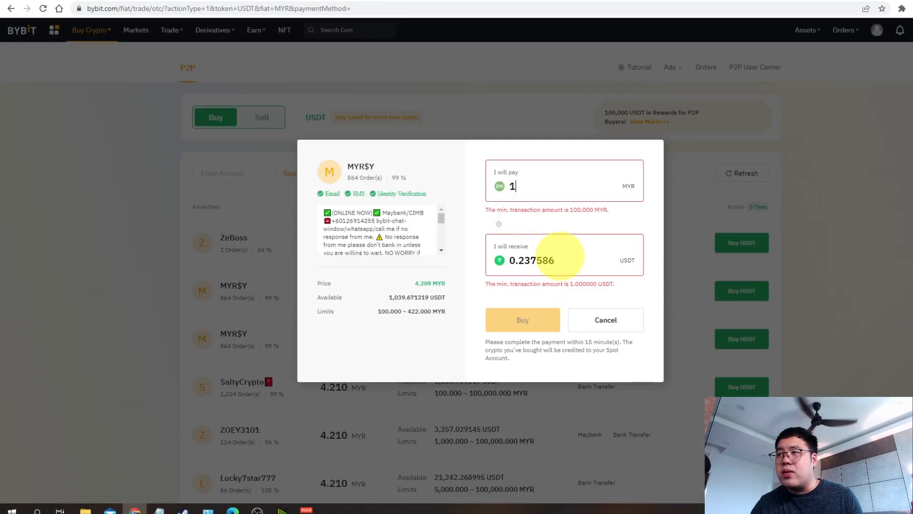
type("11")
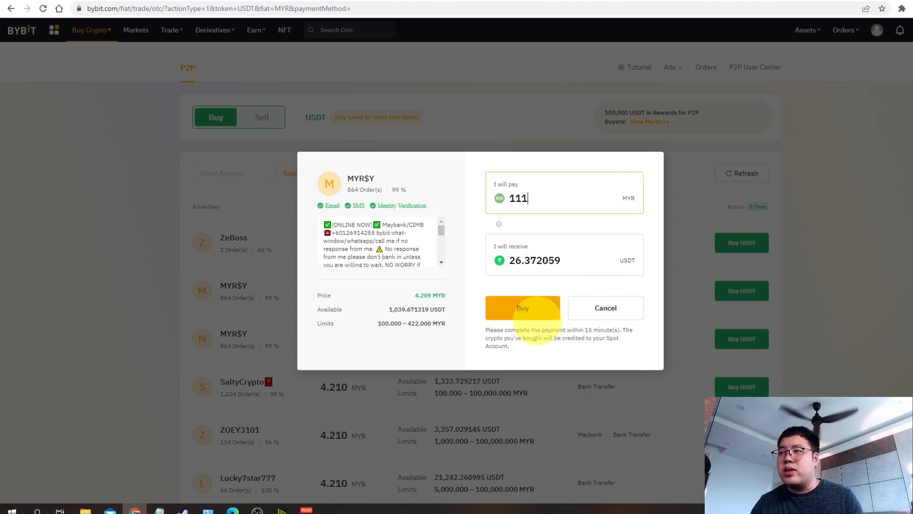
mouse_move(477, 213)
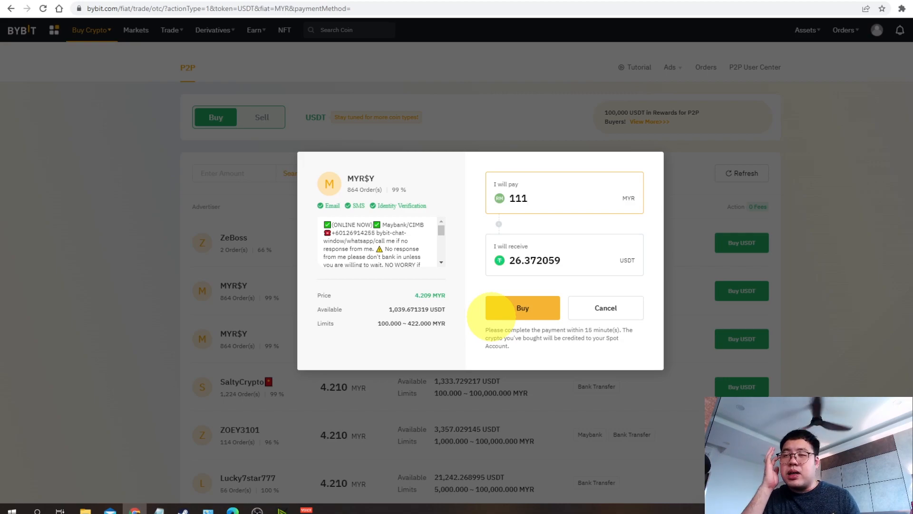
- Place the 111 MYR USDT buy order, cancel it, and return home
left_click(521, 307)
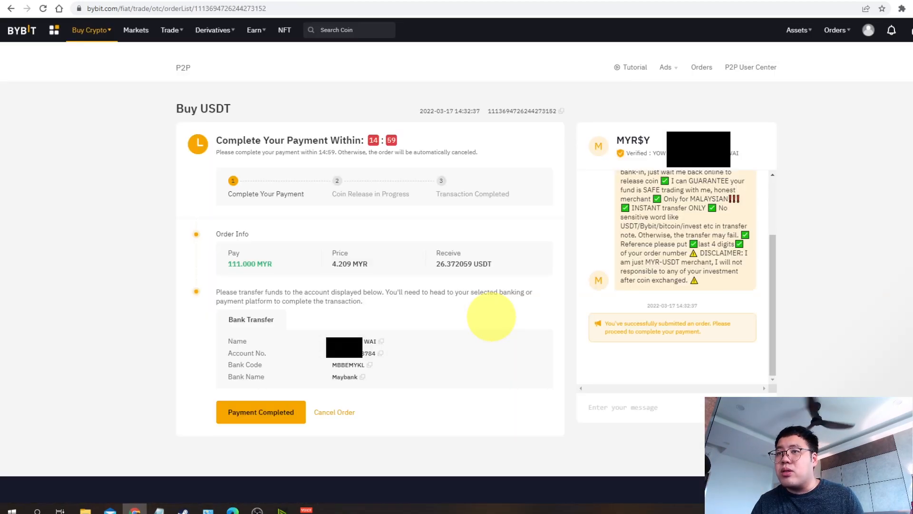
scroll("down", 3)
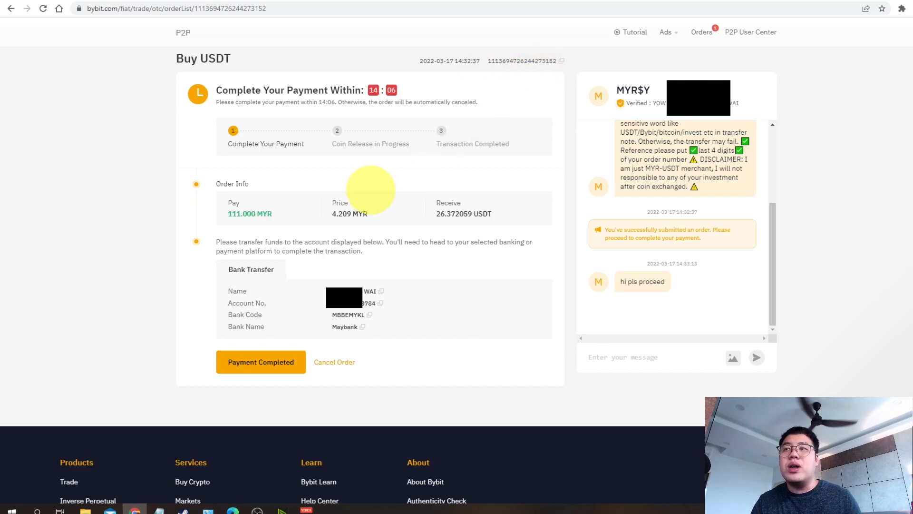
mouse_move(268, 329)
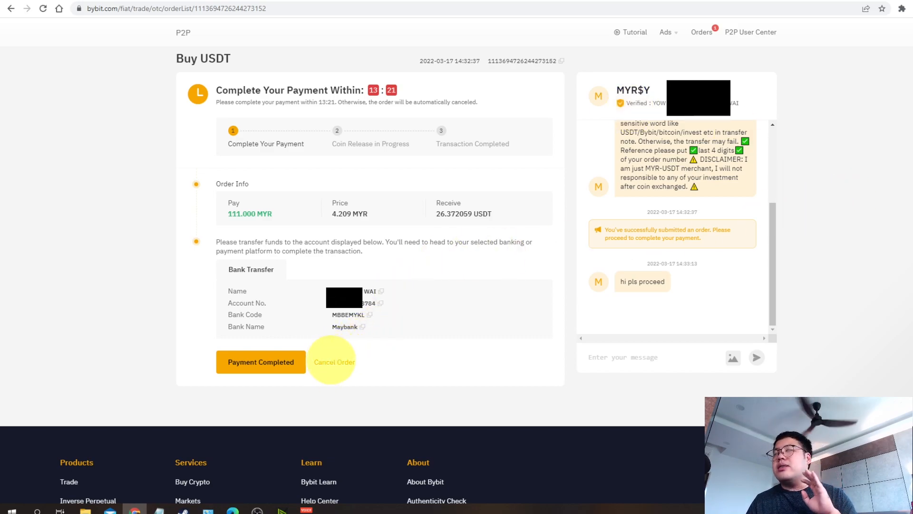
left_click(334, 361)
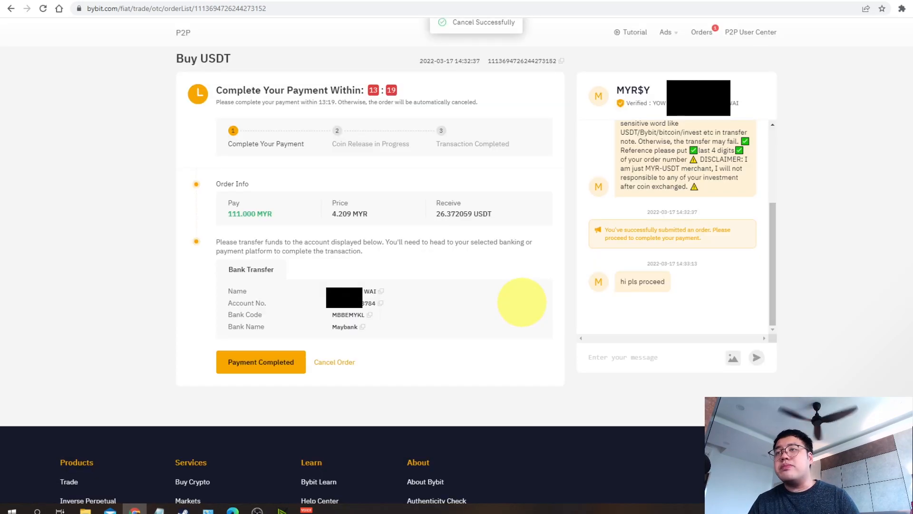
left_click(334, 362)
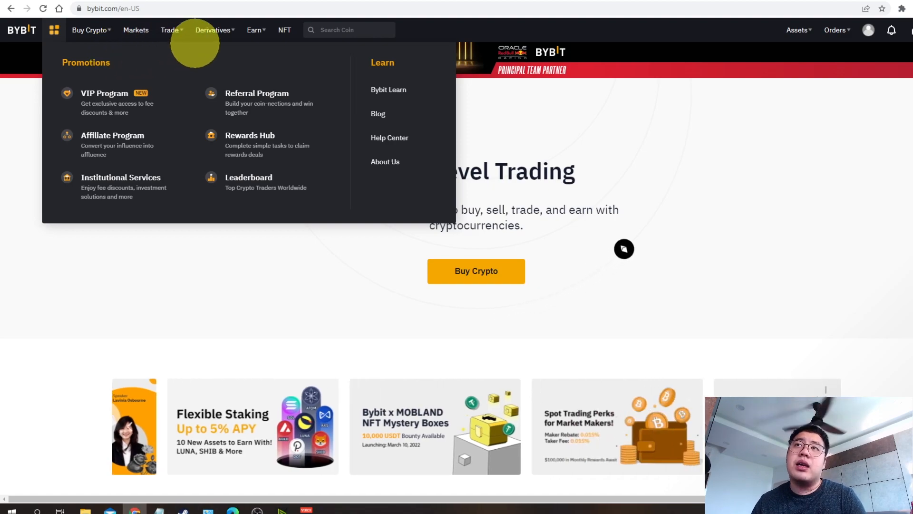
- Browse the Trade and Derivatives menus, then open the BTCUSDT USDT perpetual page
left_click(213, 30)
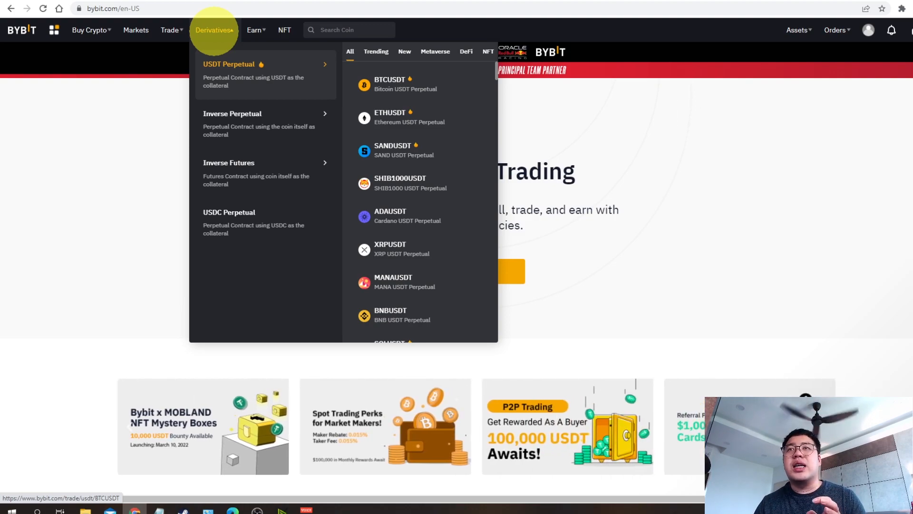
left_click(169, 29)
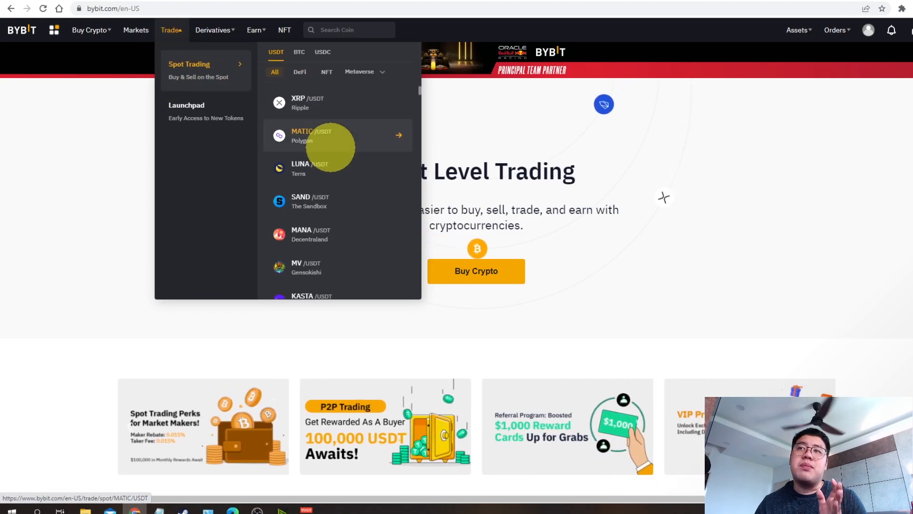
scroll("down", 3)
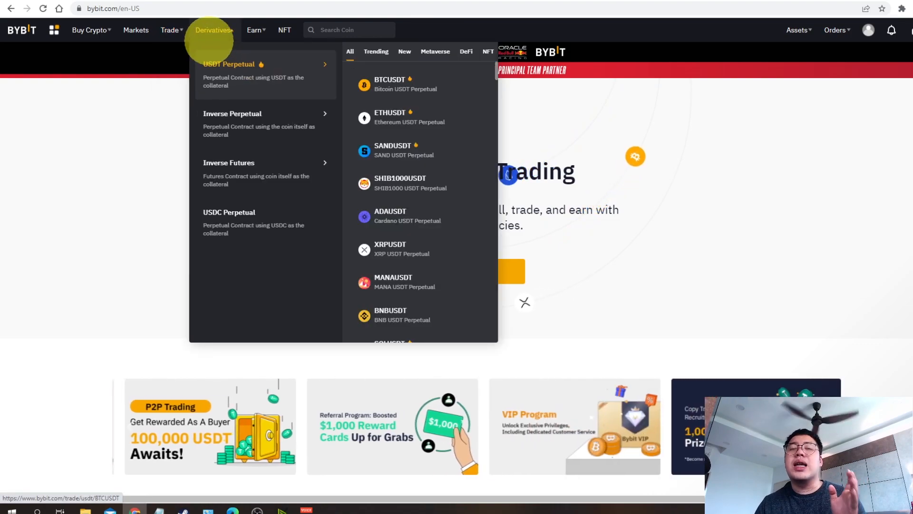
left_click(389, 84)
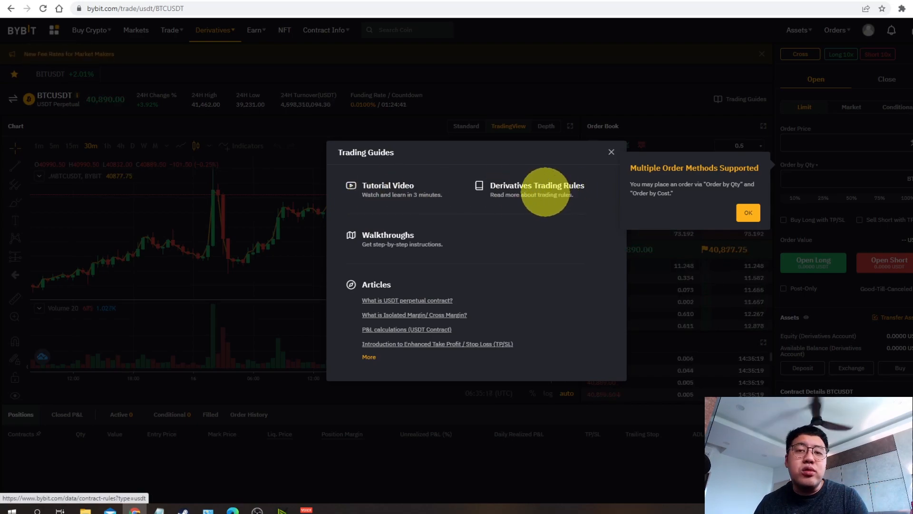
mouse_move(387, 239)
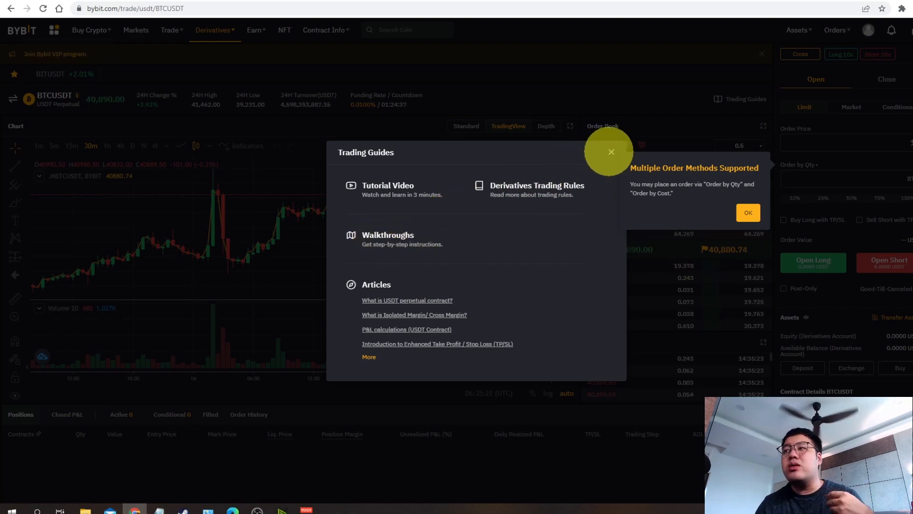
- Close the Trading Guides dialog and order-methods tip, then go to Trade > Launchpad
left_click(611, 152)
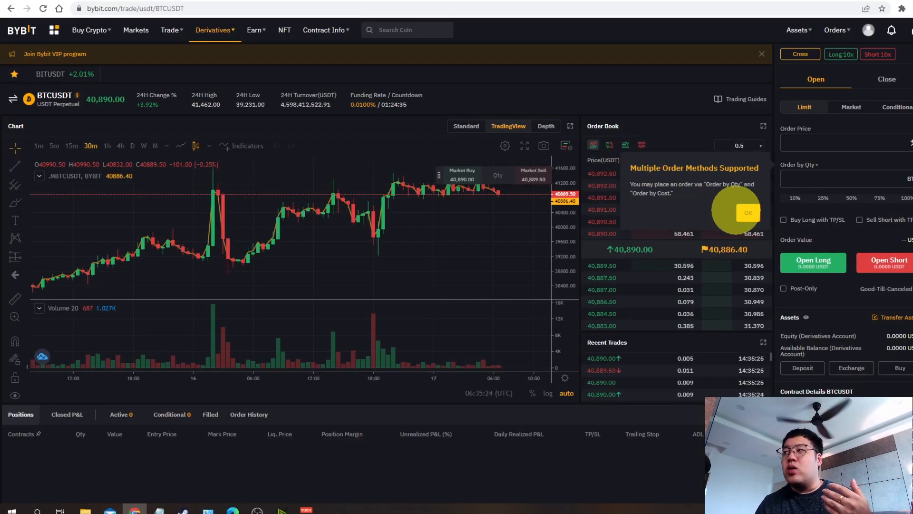
left_click(748, 212)
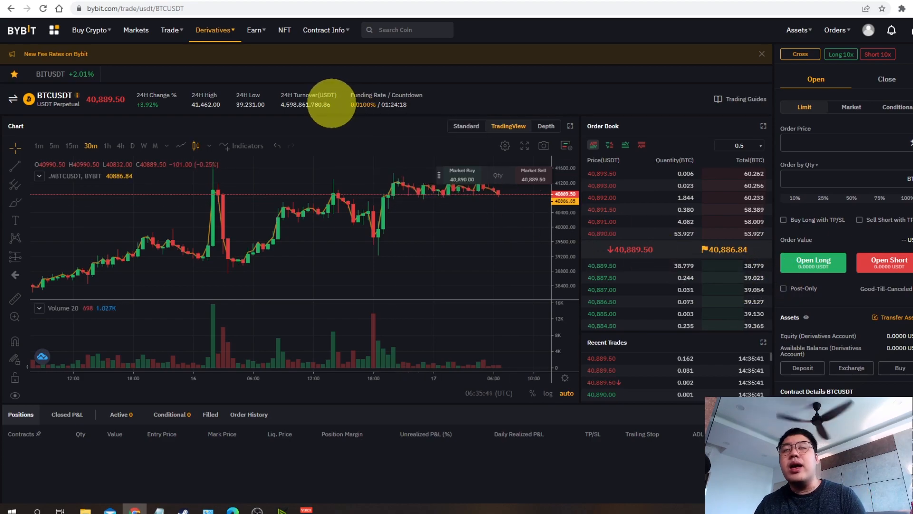
left_click(213, 30)
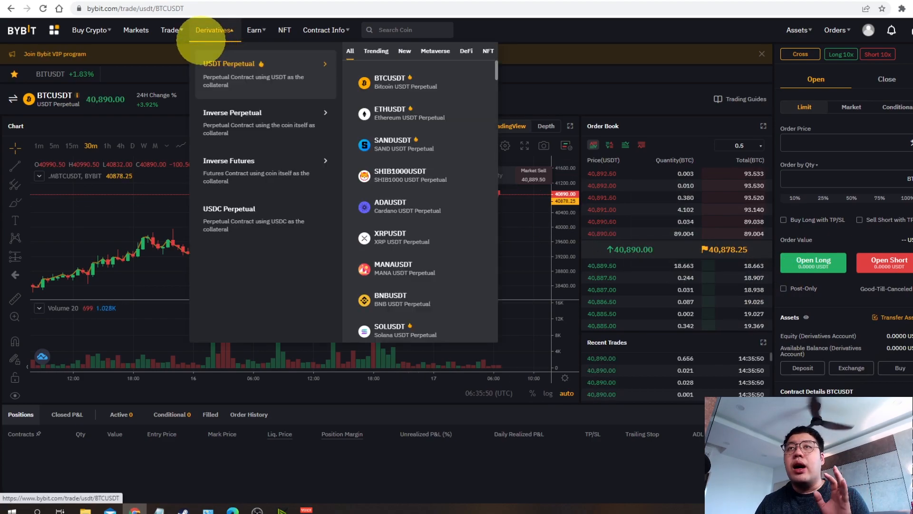
left_click(169, 30)
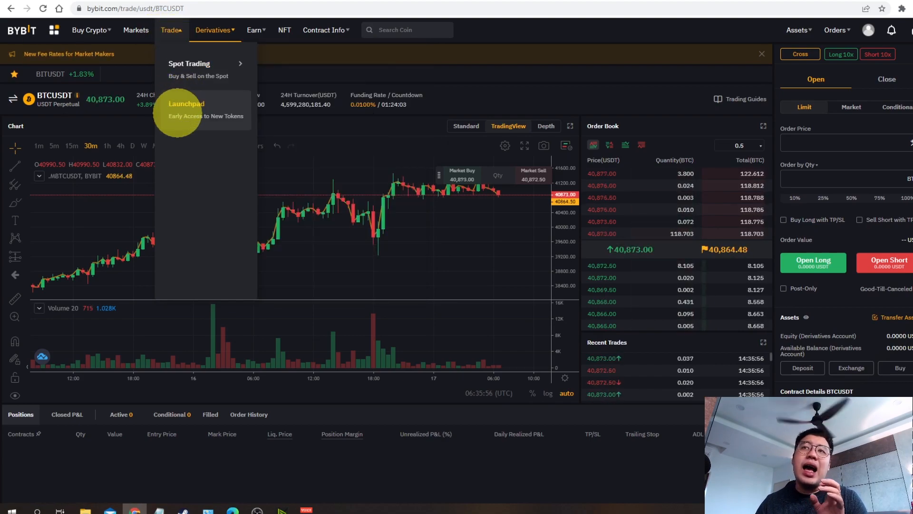
left_click(186, 109)
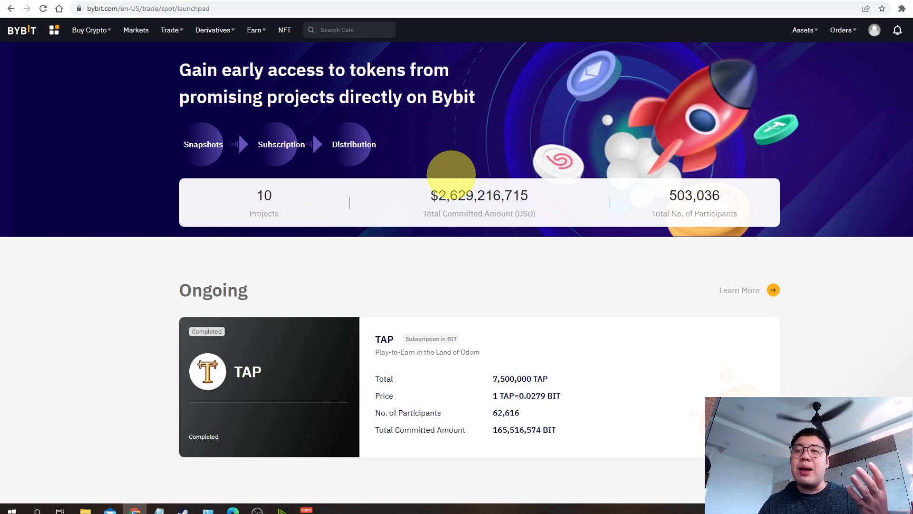
mouse_move(370, 298)
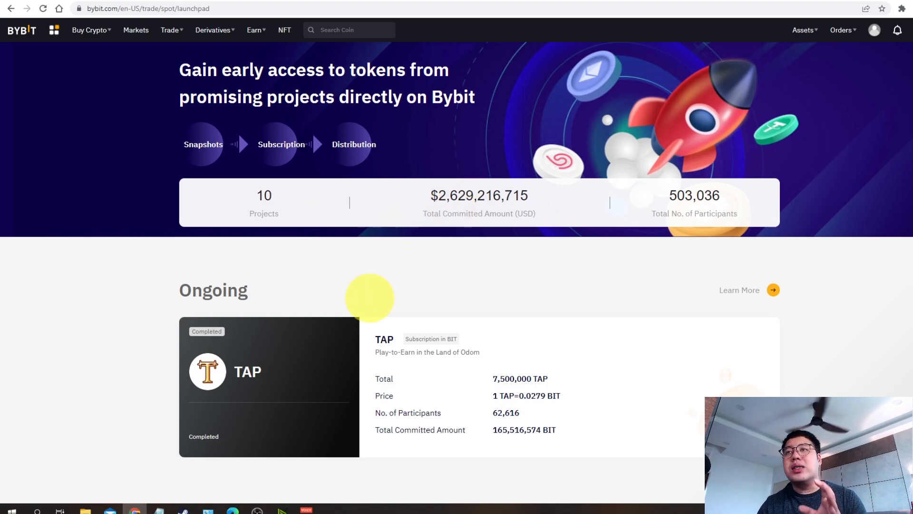
- Scroll through the Launchpad projects and ZEBEC launchpool, then go to Earn > Overview
scroll("down", 3)
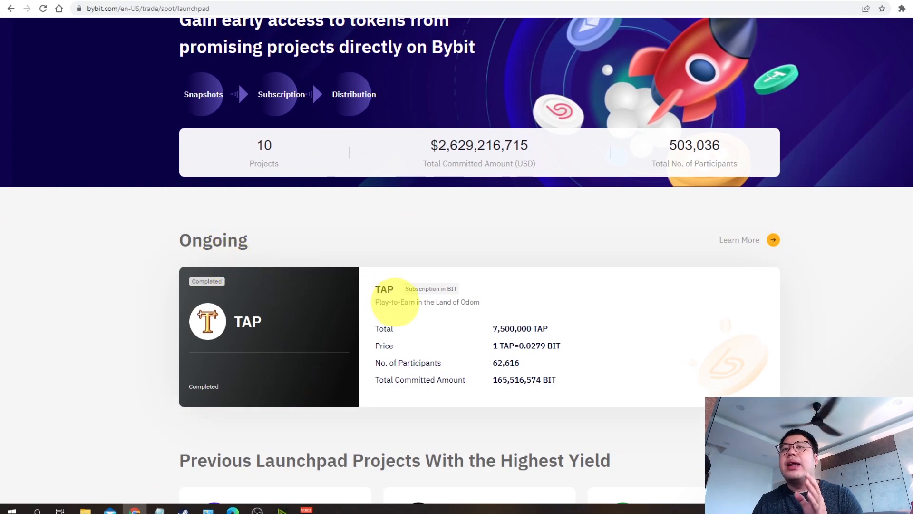
mouse_move(396, 336)
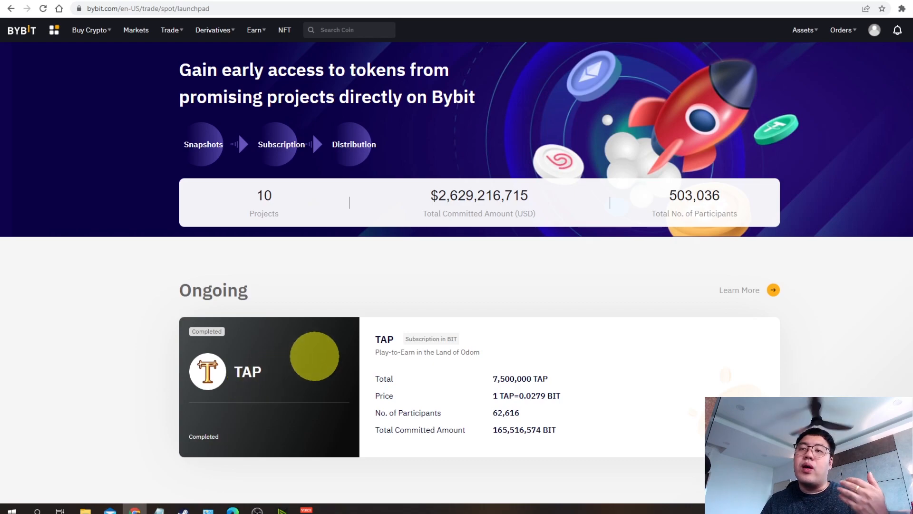
scroll("down", 3)
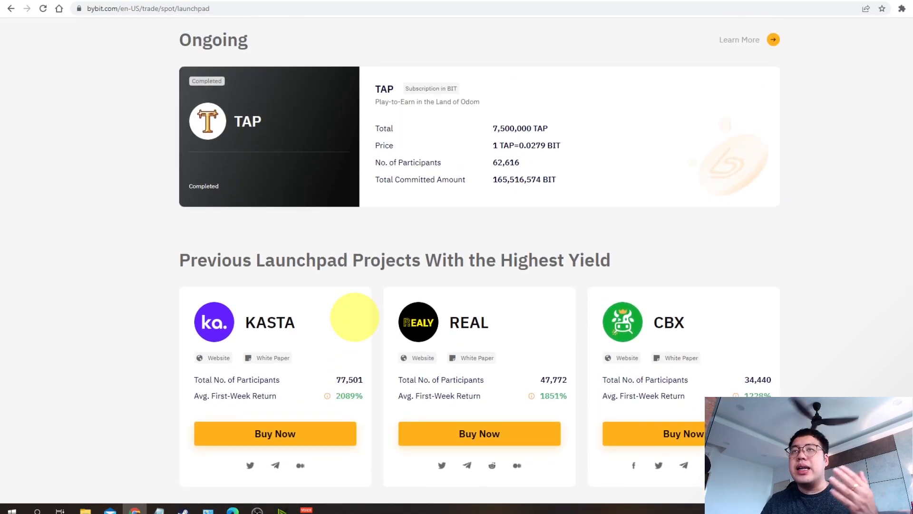
scroll("down", 3)
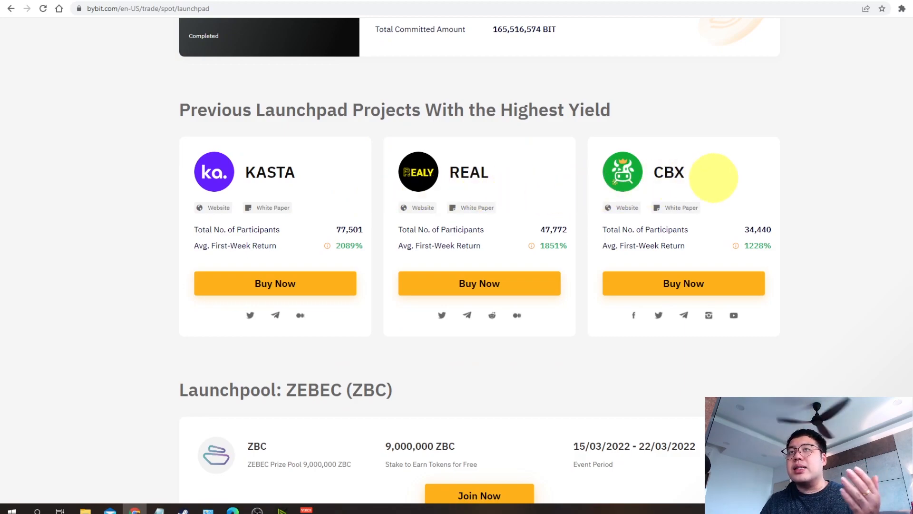
scroll("down", 3)
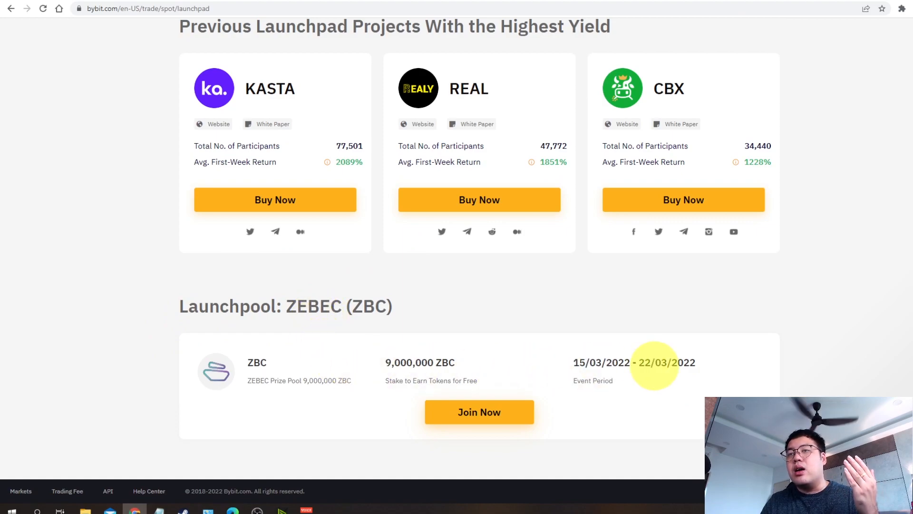
scroll("up", 3)
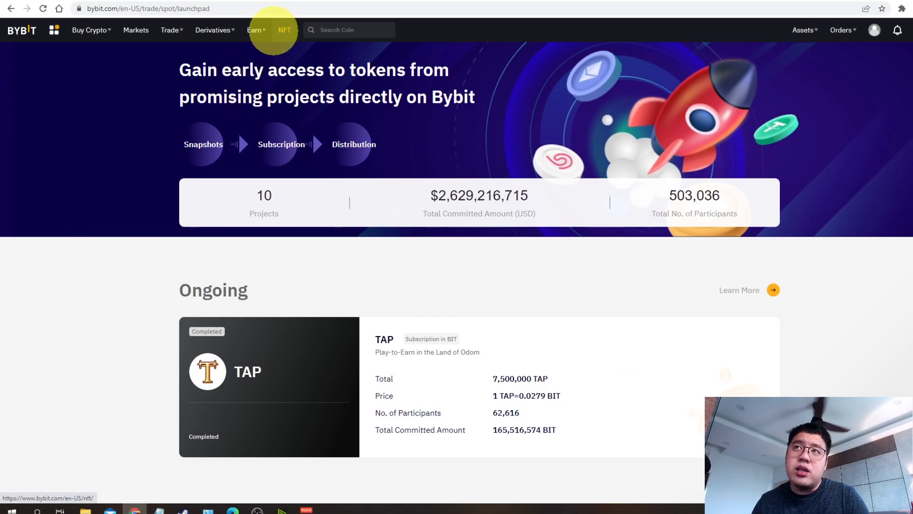
left_click(254, 30)
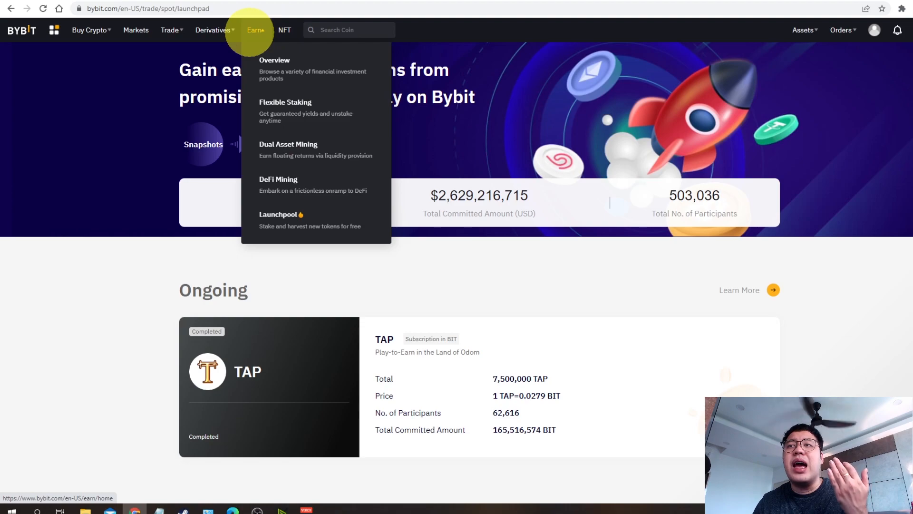
mouse_move(275, 67)
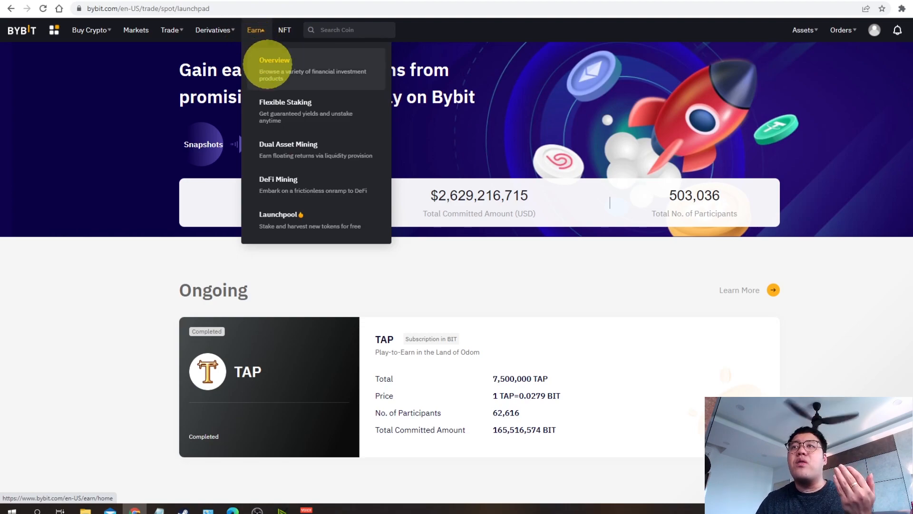
left_click(274, 60)
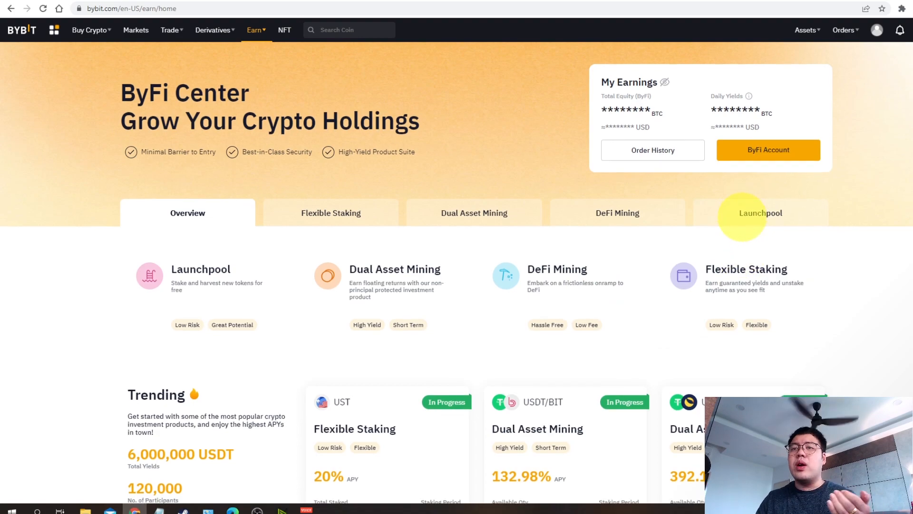
- Look over the BUSD, USDT and BIT staking offers, then show the Buy Crypto options
scroll("down", 3)
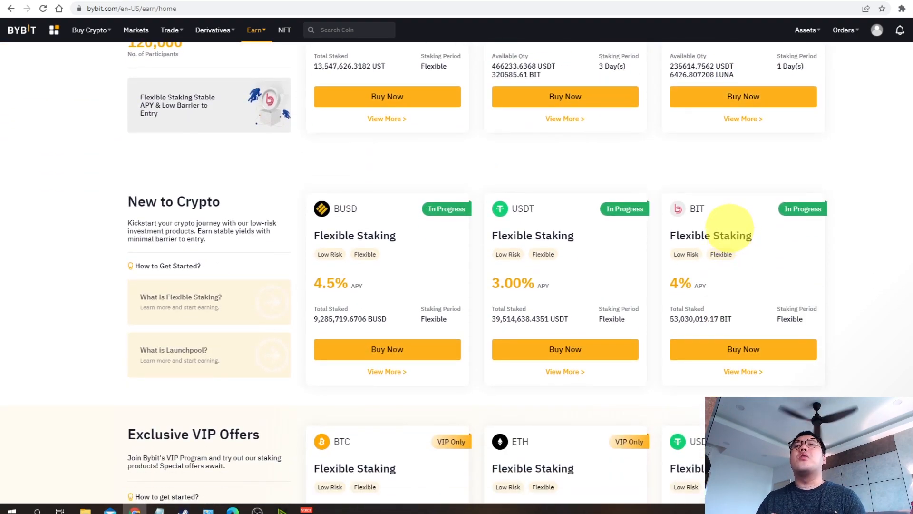
mouse_move(731, 245)
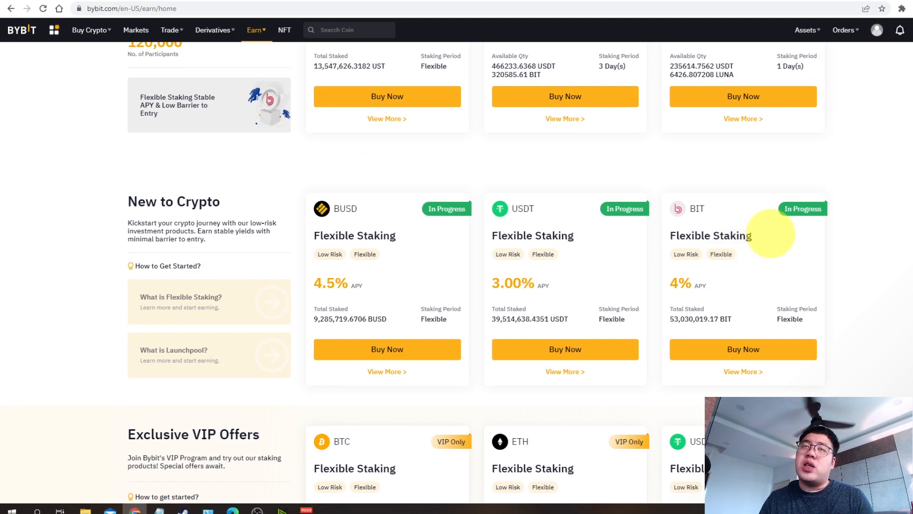
left_click(88, 30)
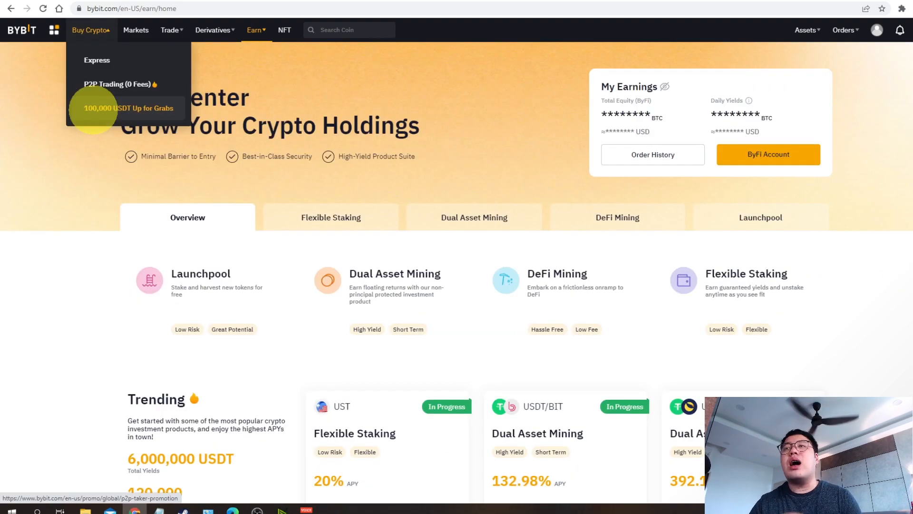